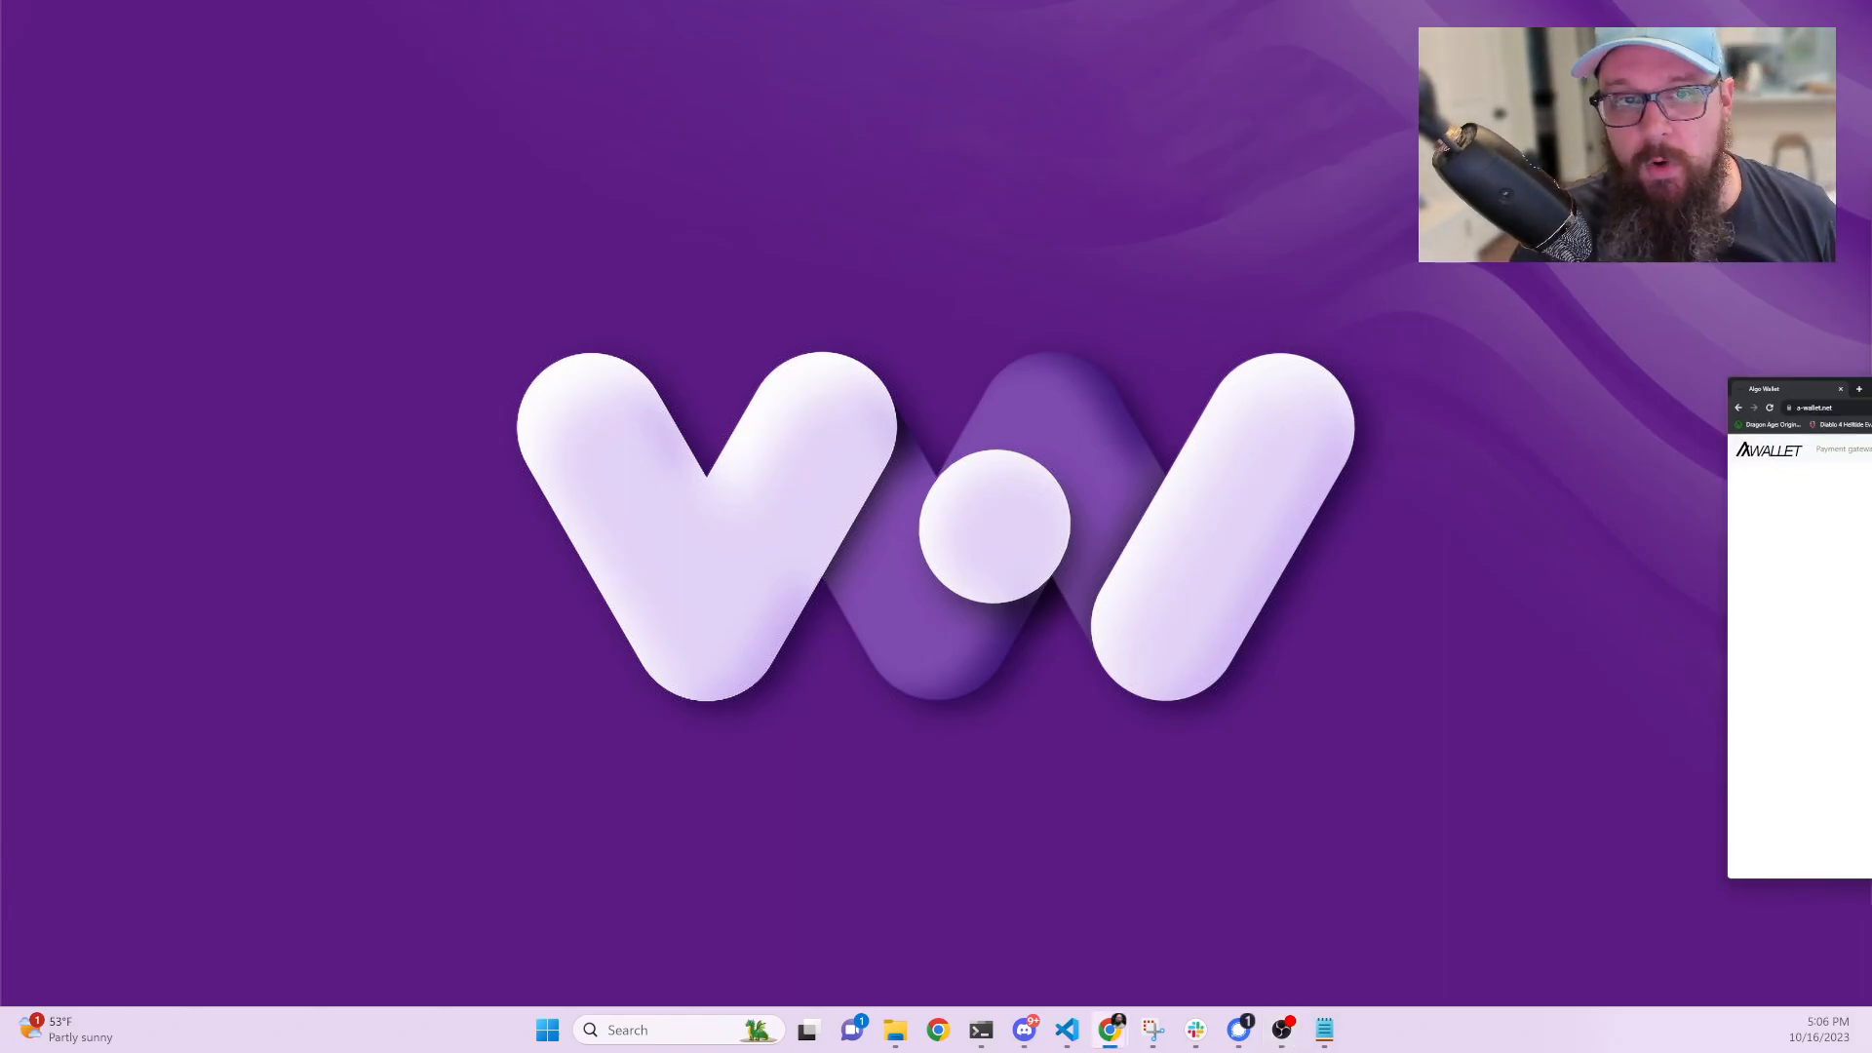
Step: Bring the AWallet browser window to the front full screen showing the new wallet form
{"action": "left_click", "coordinate": [1767, 390]}
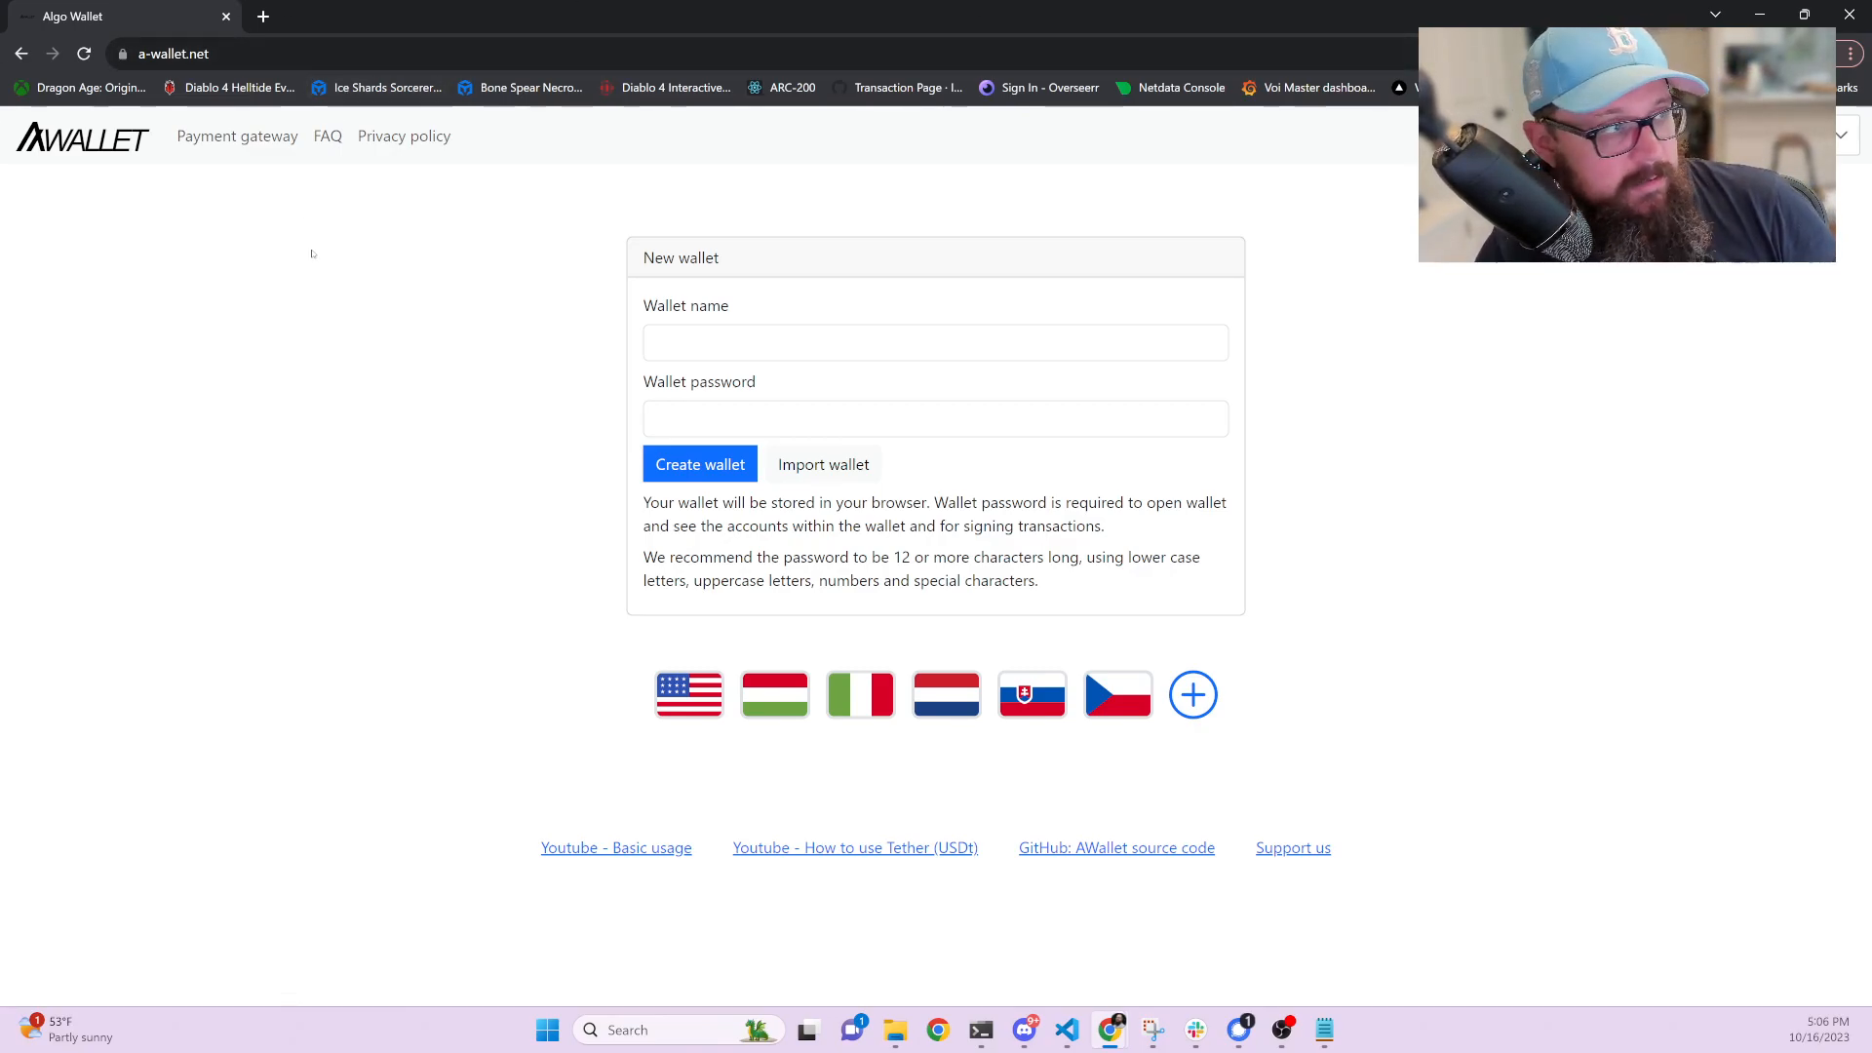
Step: Create a new wallet named 'Demo Wallet' protected with a password
{"action": "left_click", "coordinate": [934, 343]}
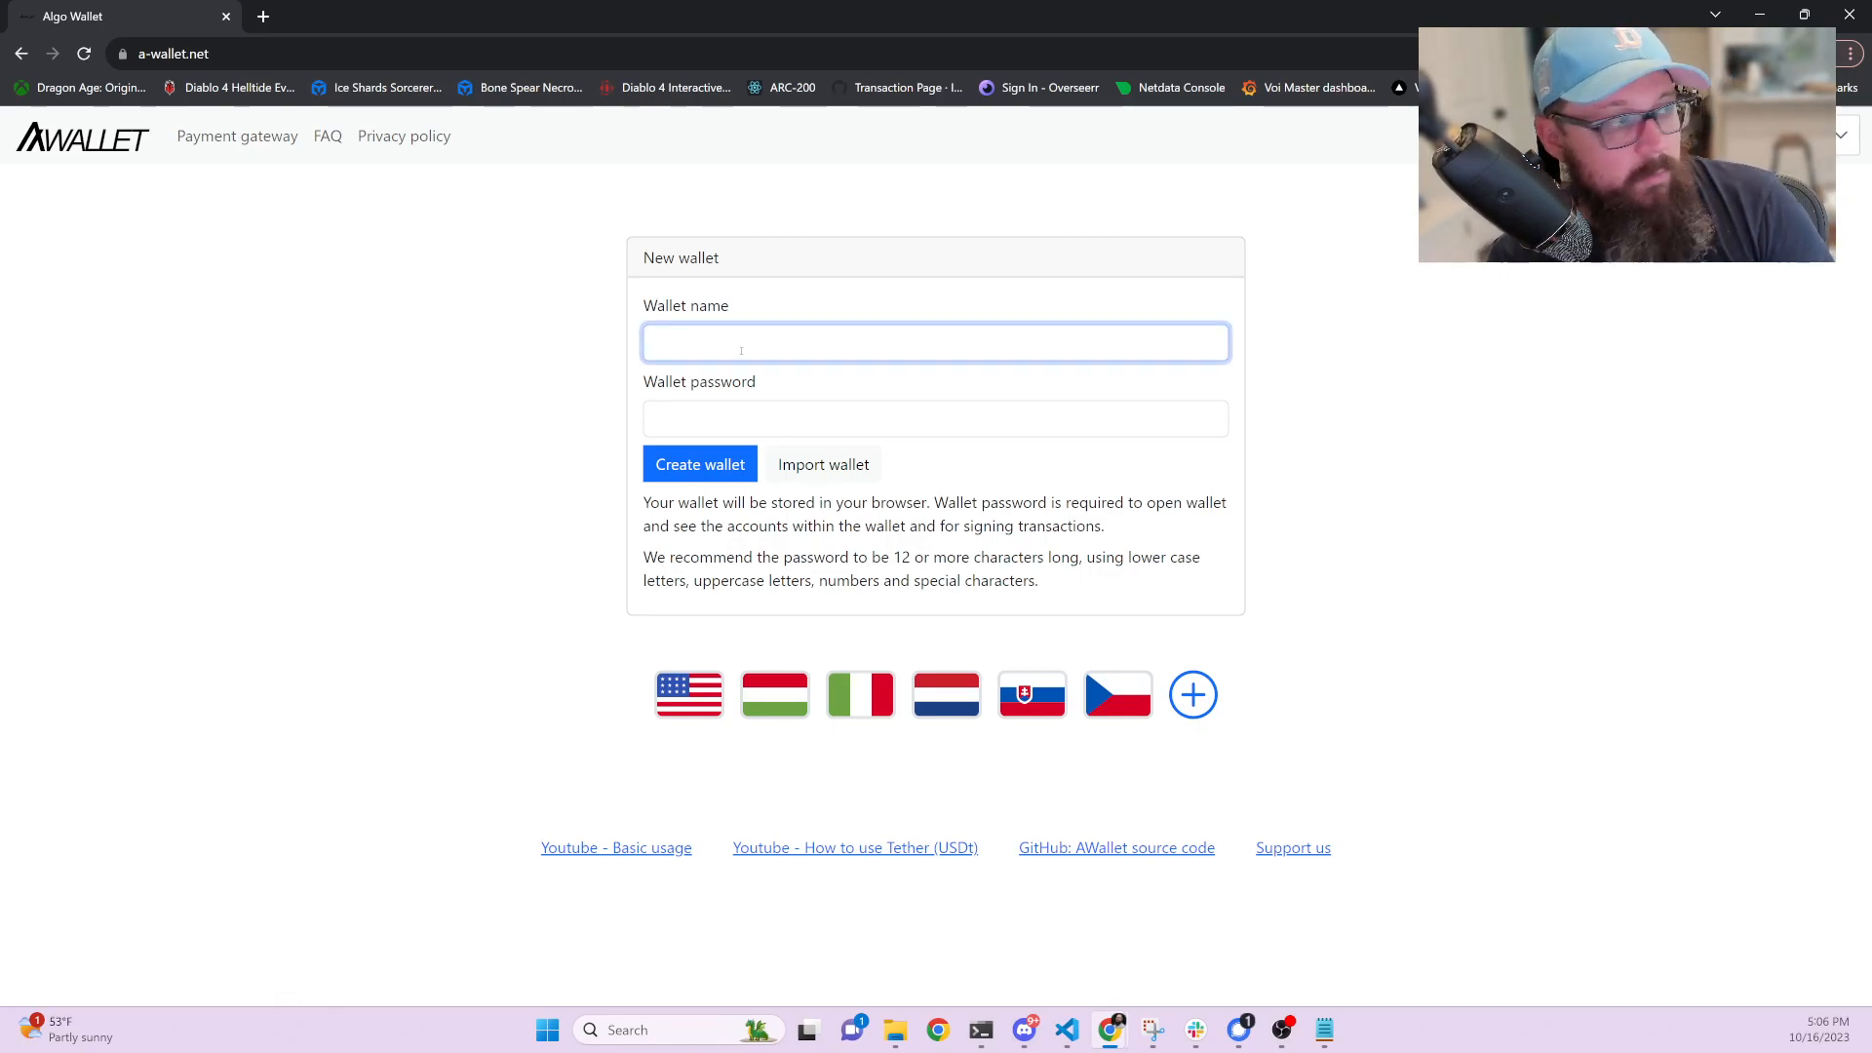
{"action": "type", "text": "Demo Wal"}
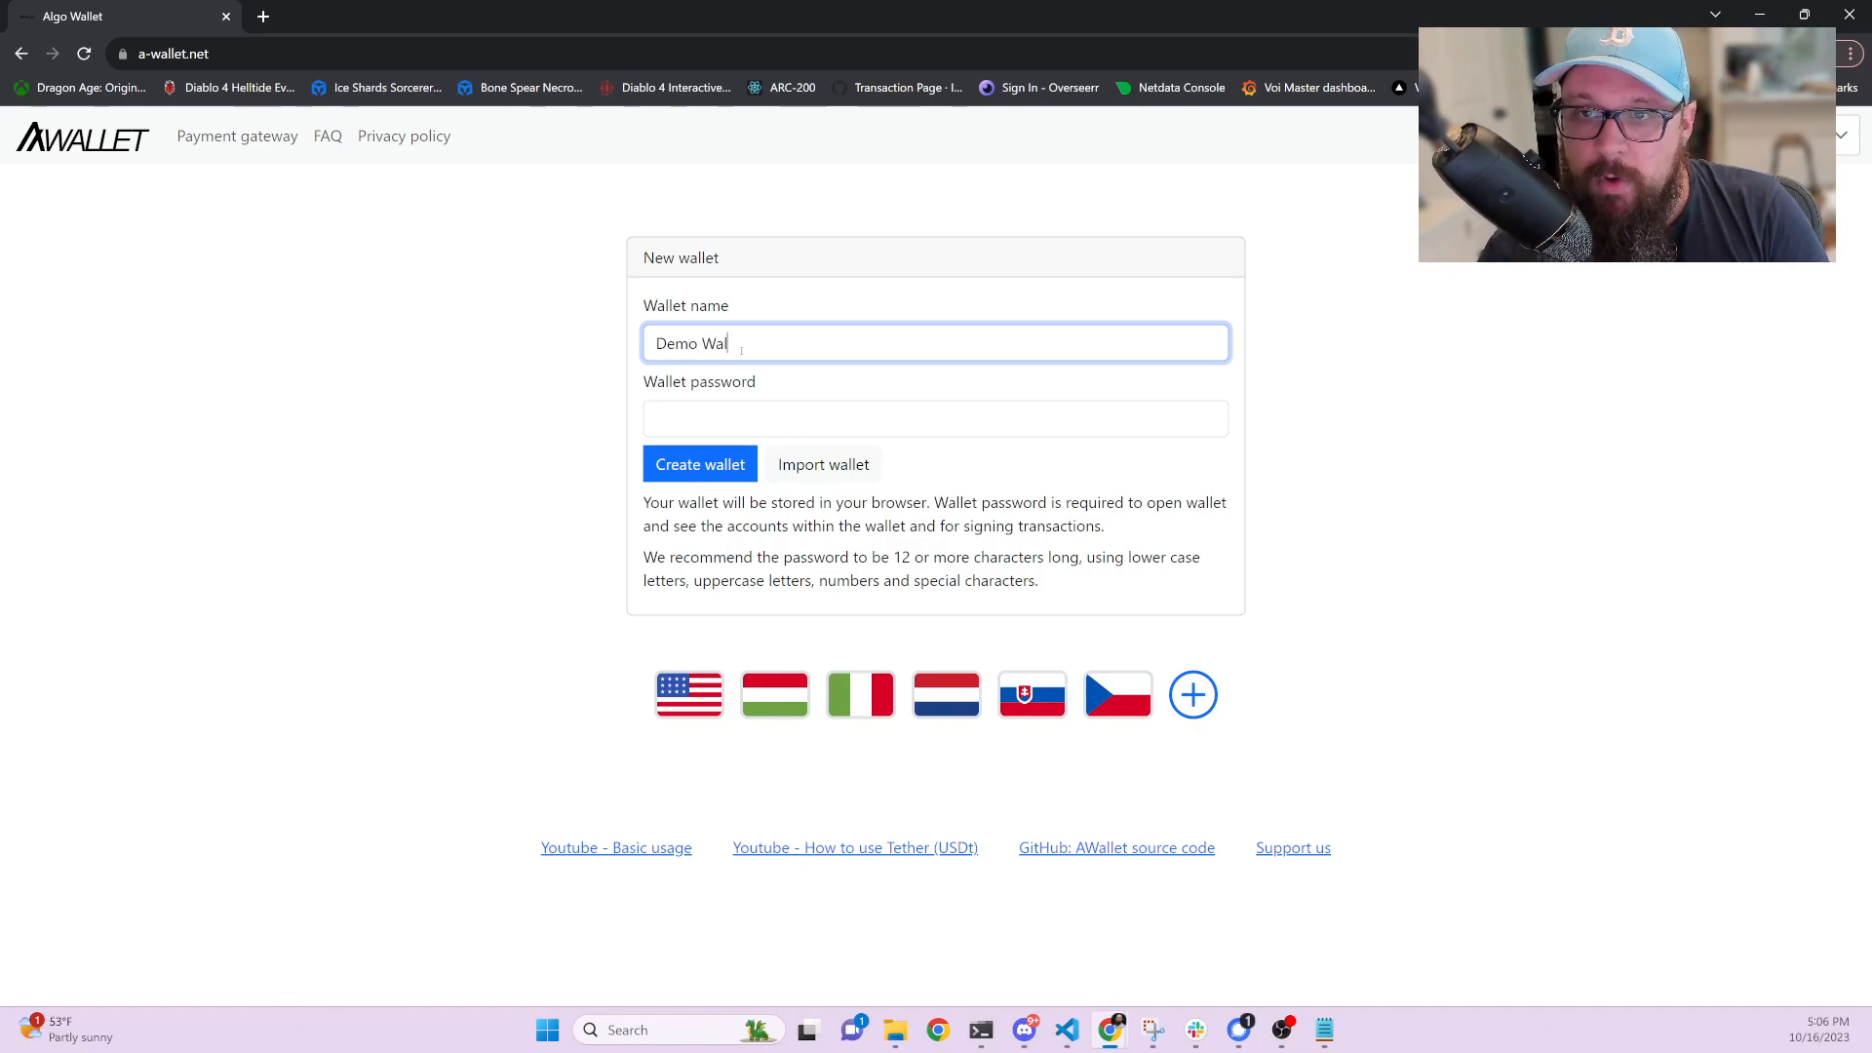
{"action": "left_click", "coordinate": [934, 418]}
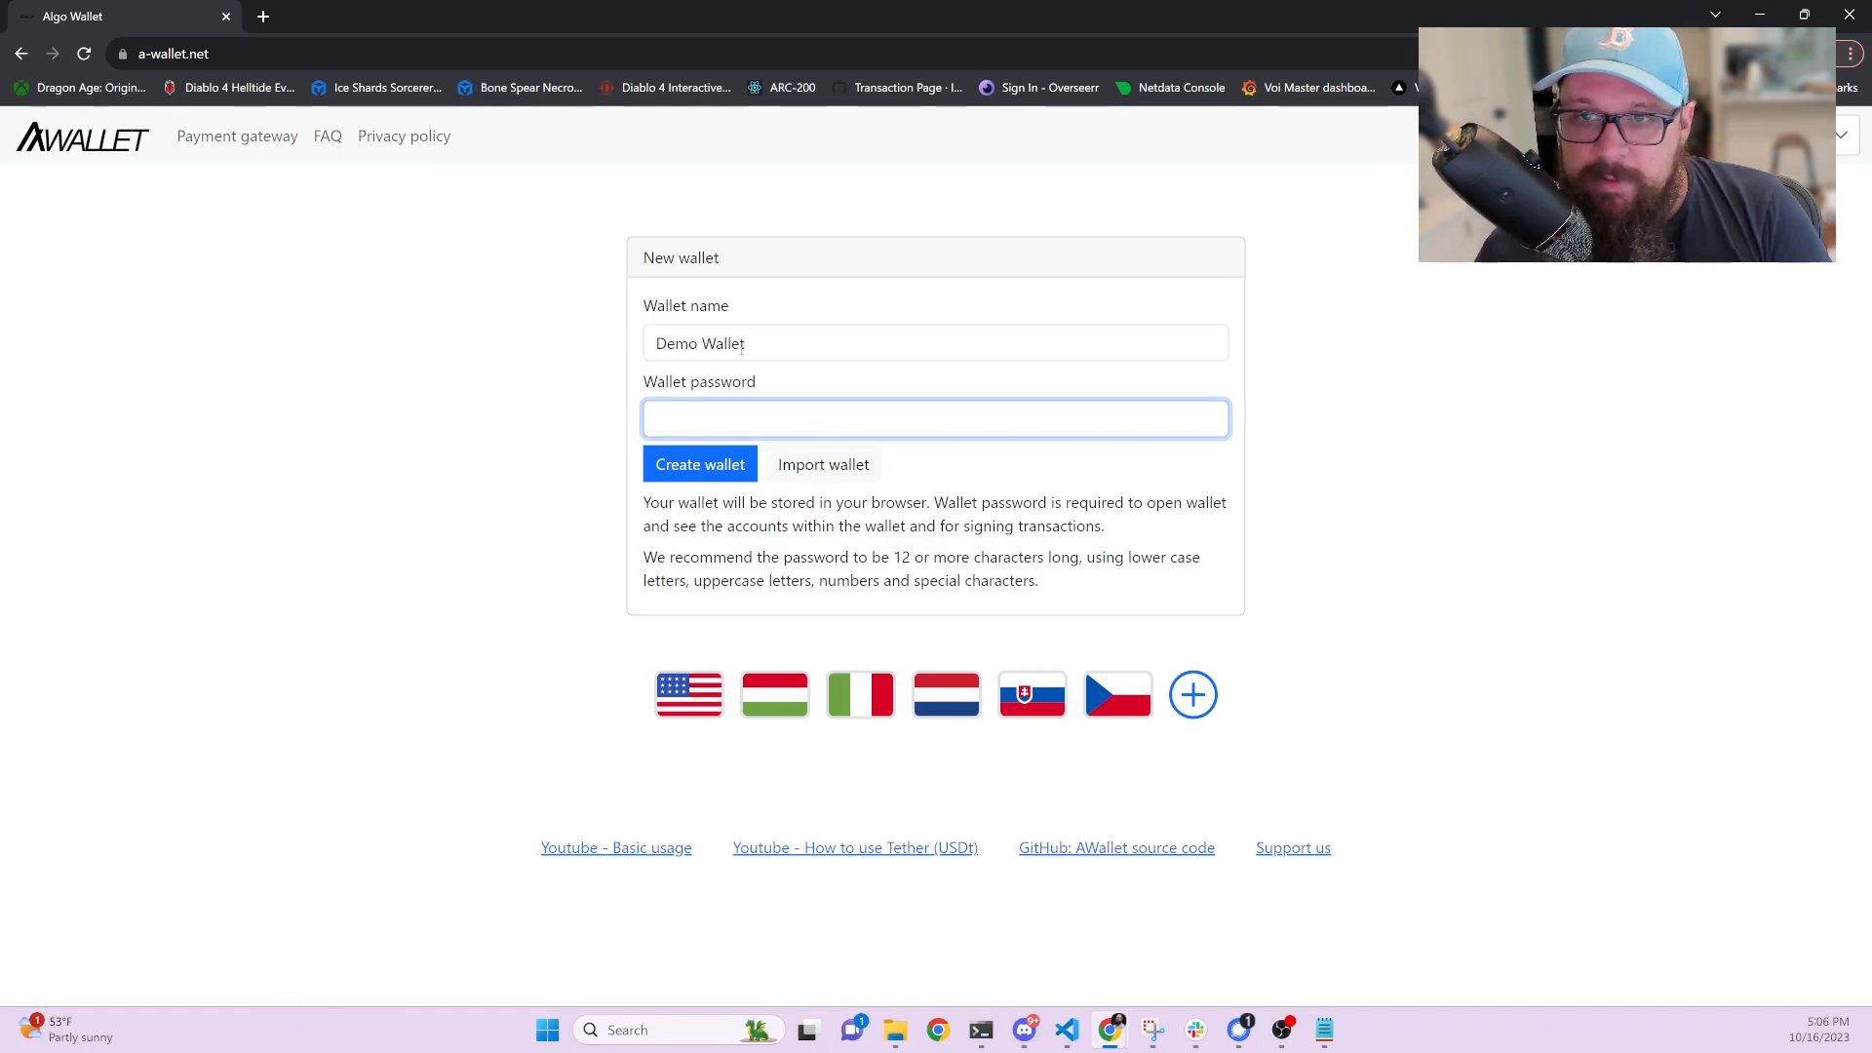
{"action": "type", "text": "password"}
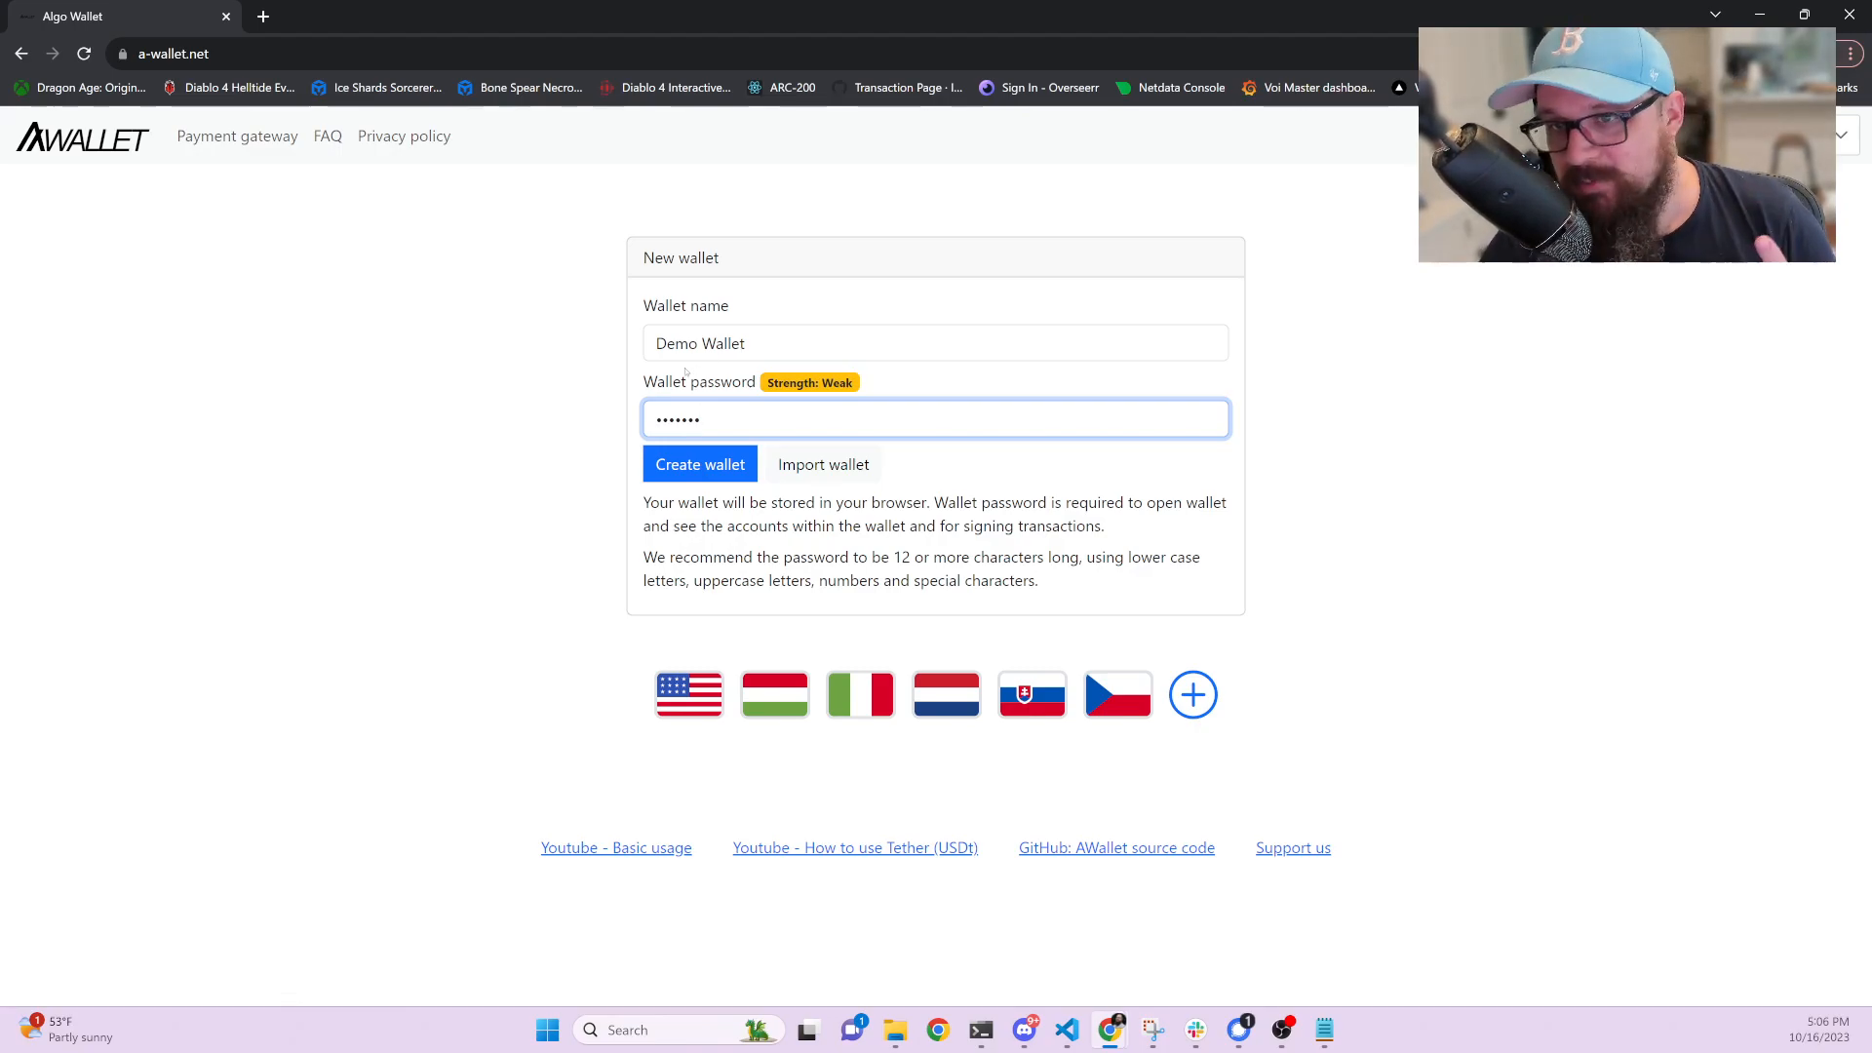
{"action": "mouse_move", "coordinate": [464, 458]}
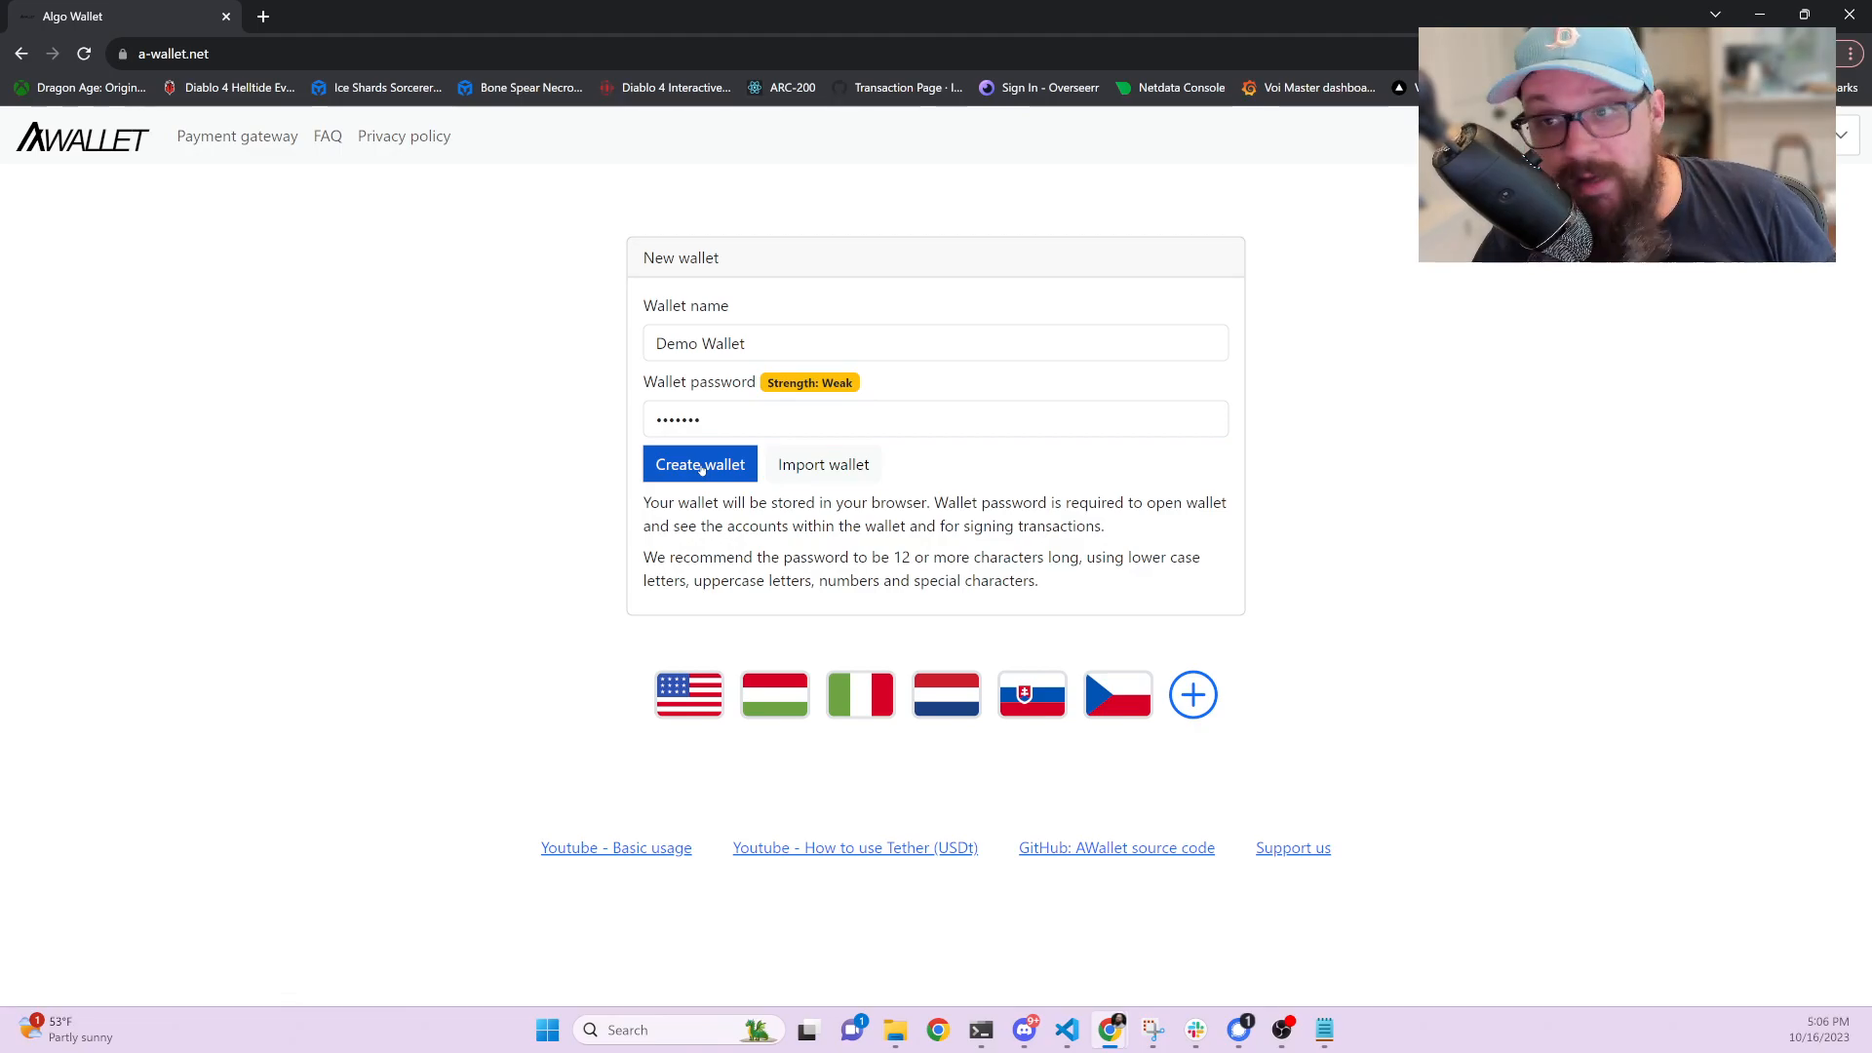
{"action": "left_click", "coordinate": [698, 464]}
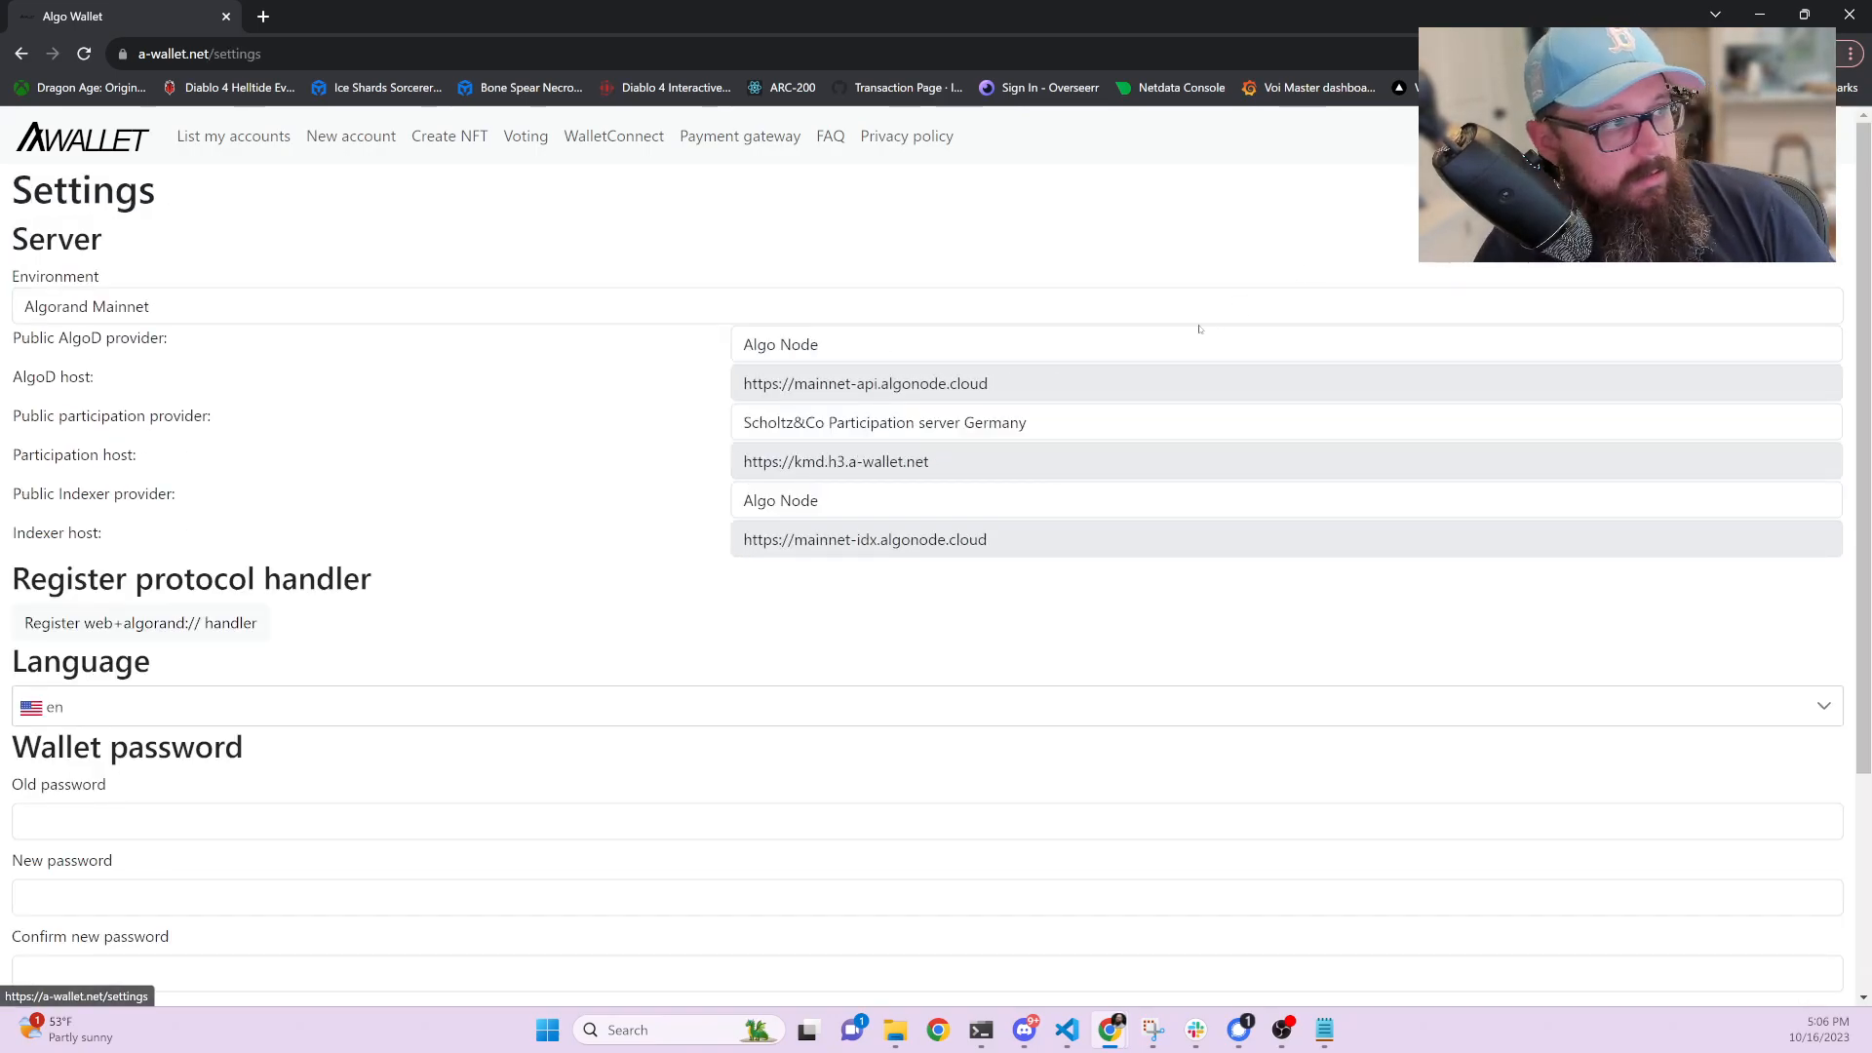
Step: Switch the server environment to Voi Testnet and go to the wallet's account list
{"action": "left_click", "coordinate": [918, 306]}
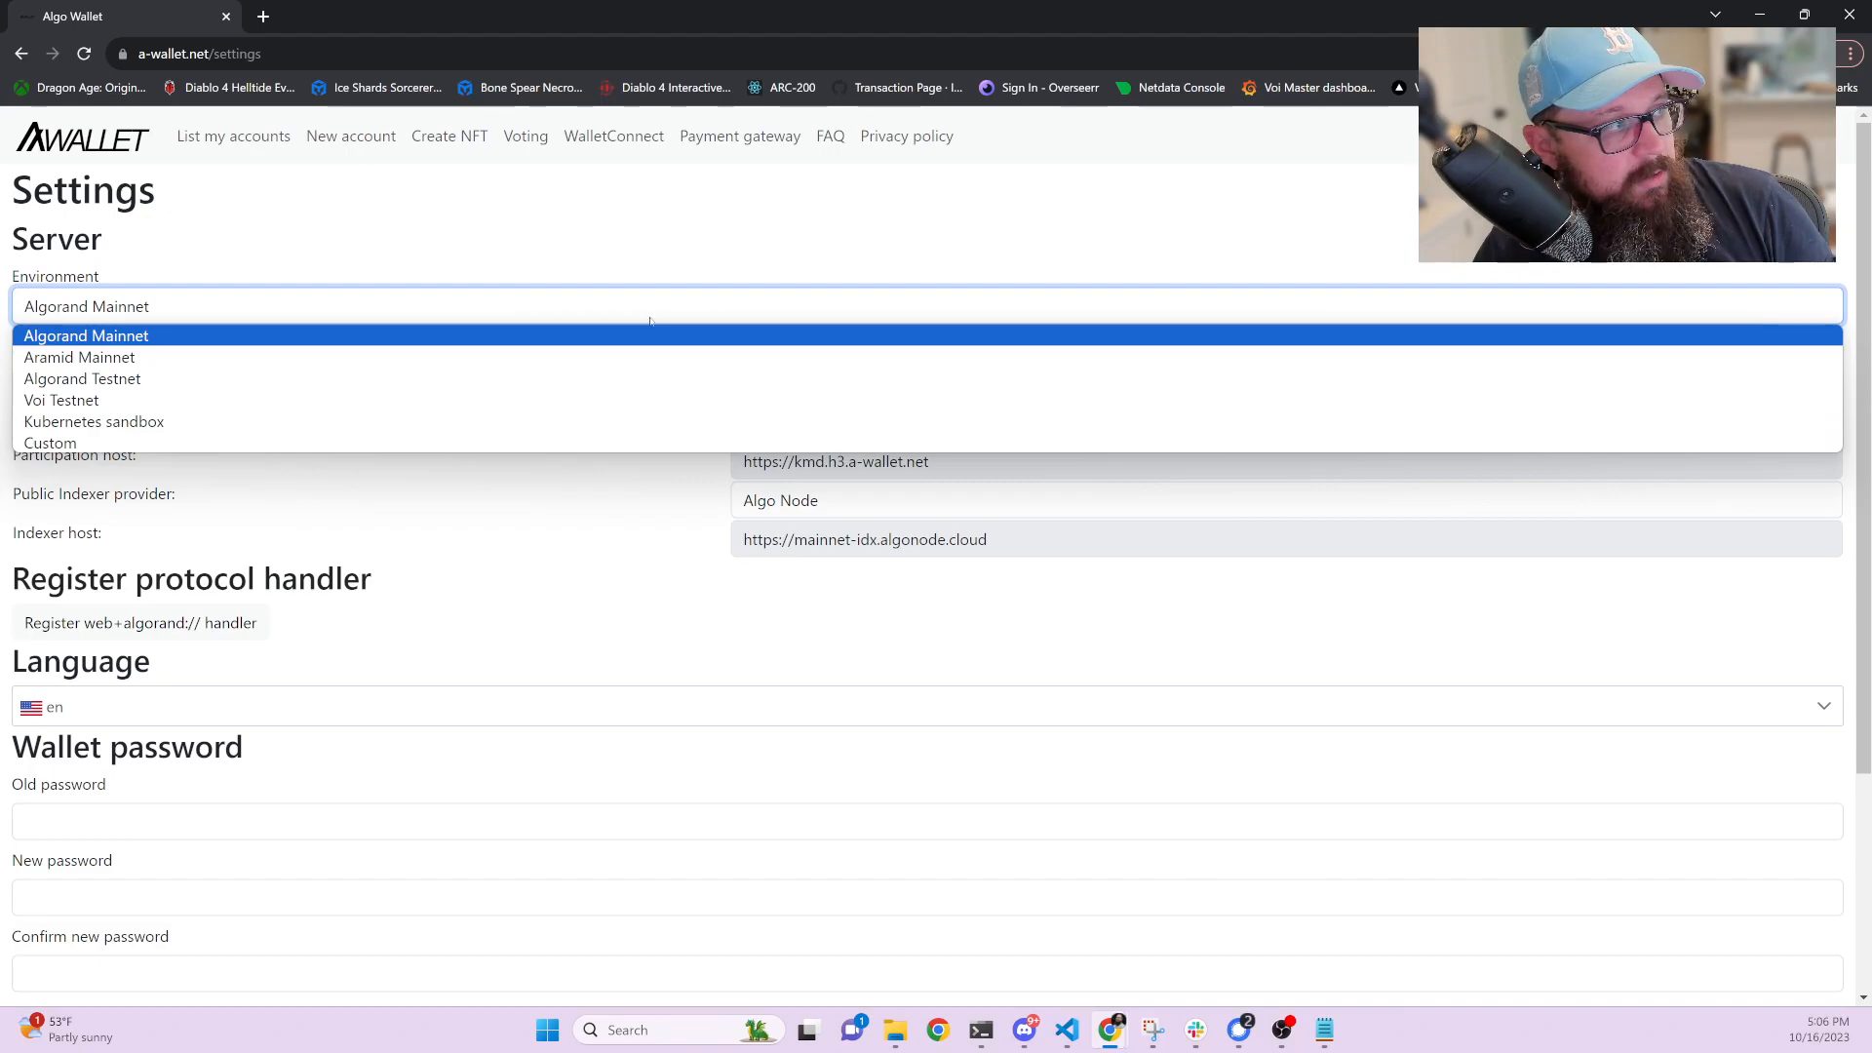
{"action": "left_click", "coordinate": [61, 400]}
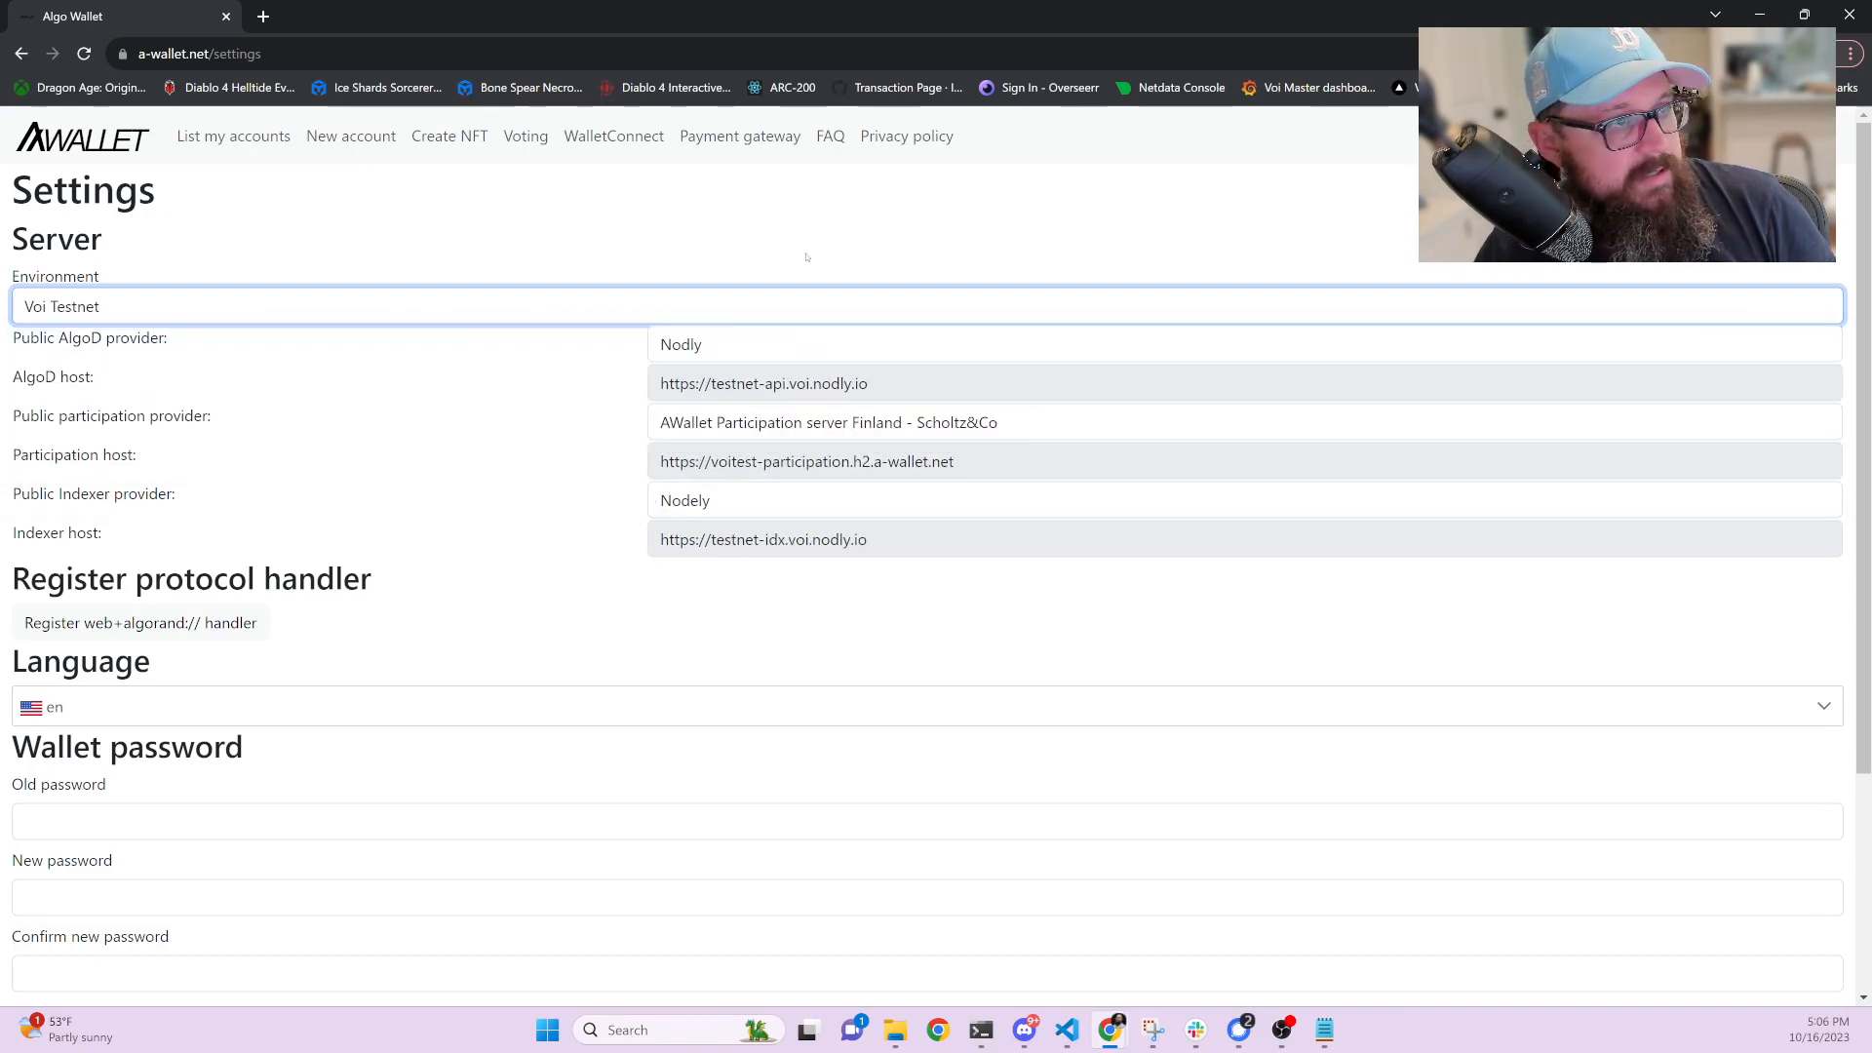
{"action": "mouse_move", "coordinate": [232, 135]}
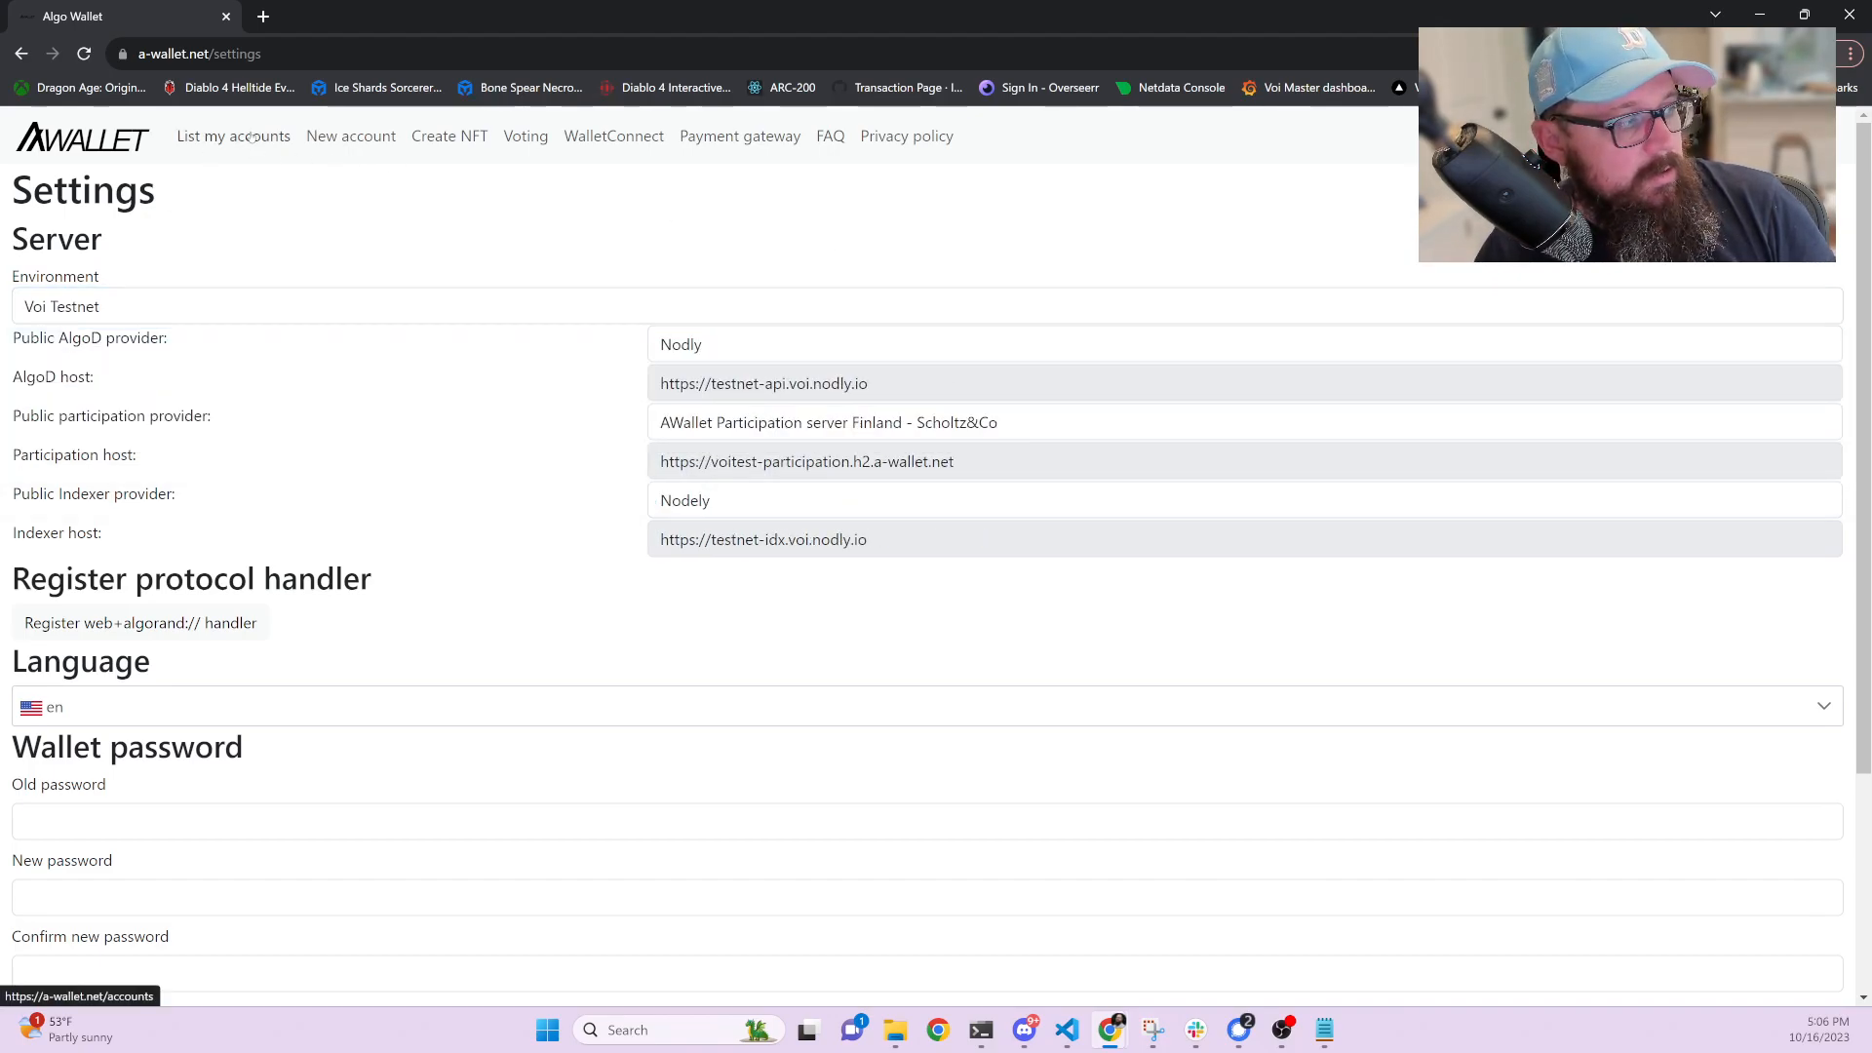
{"action": "left_click", "coordinate": [232, 137]}
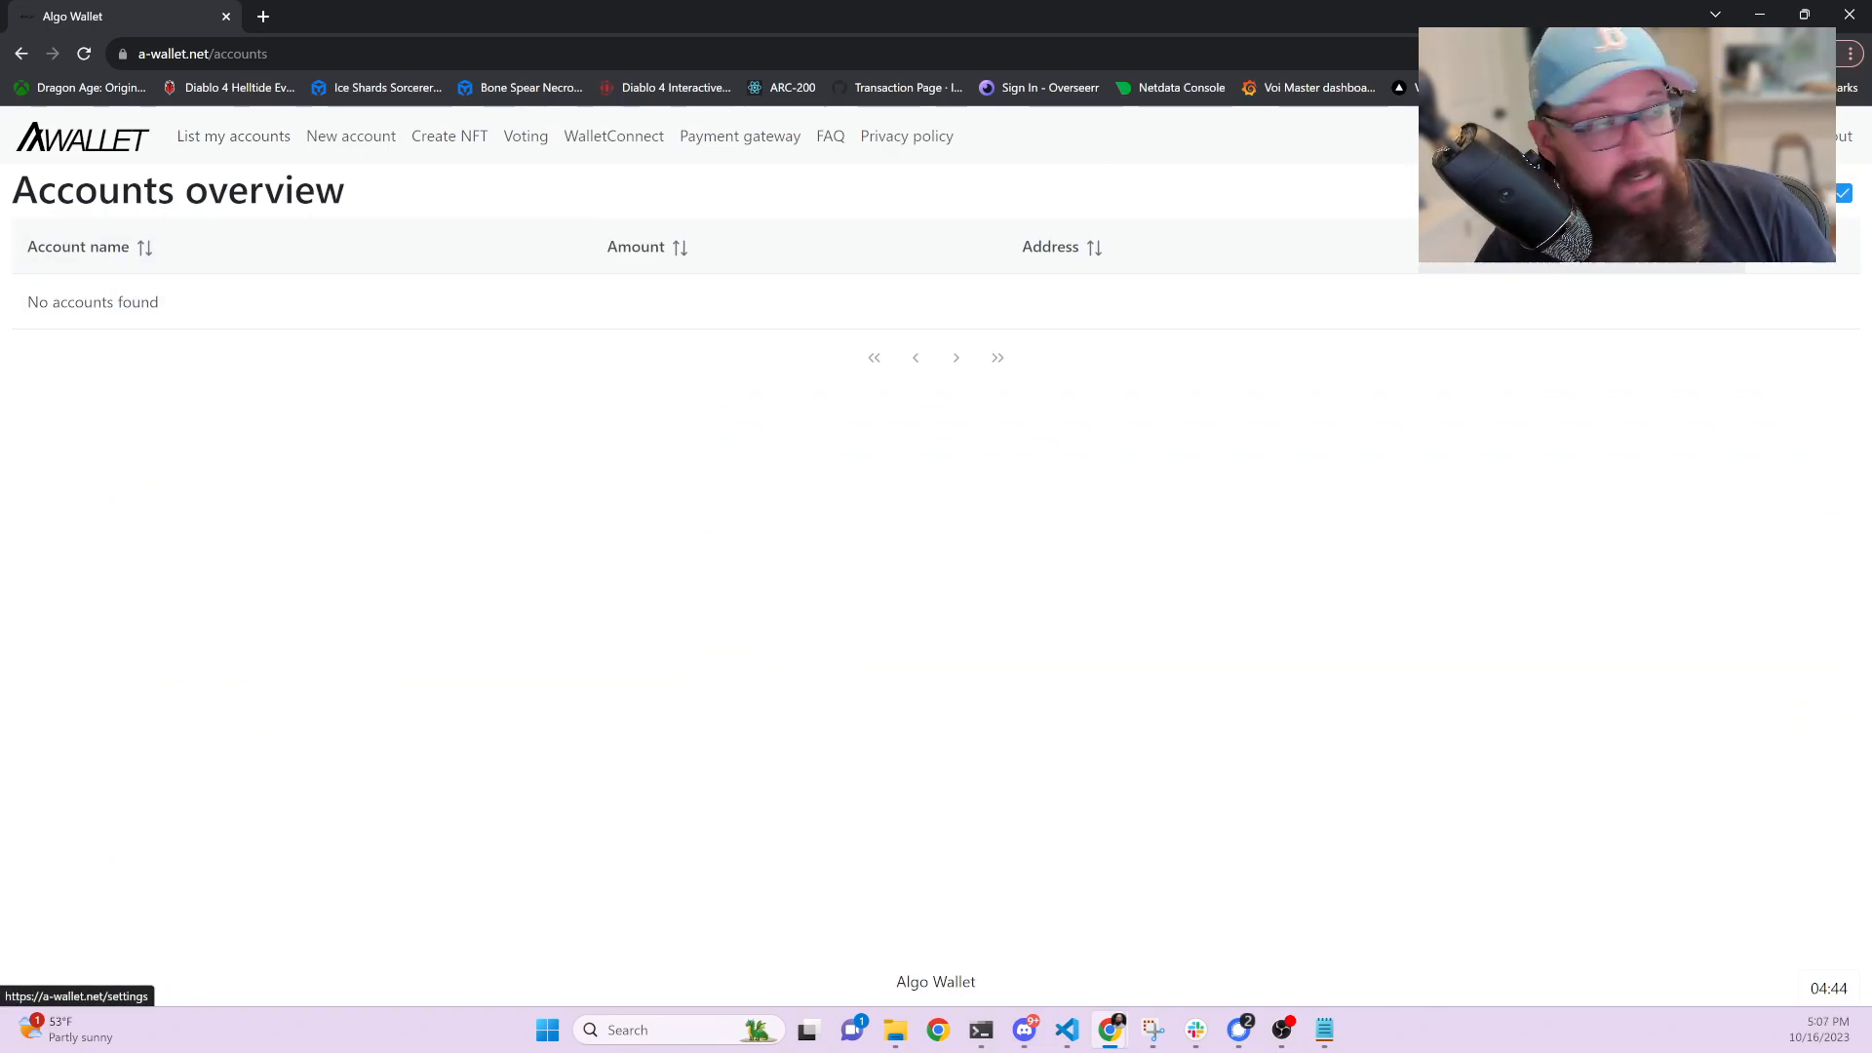
{"action": "mouse_move", "coordinate": [739, 134]}
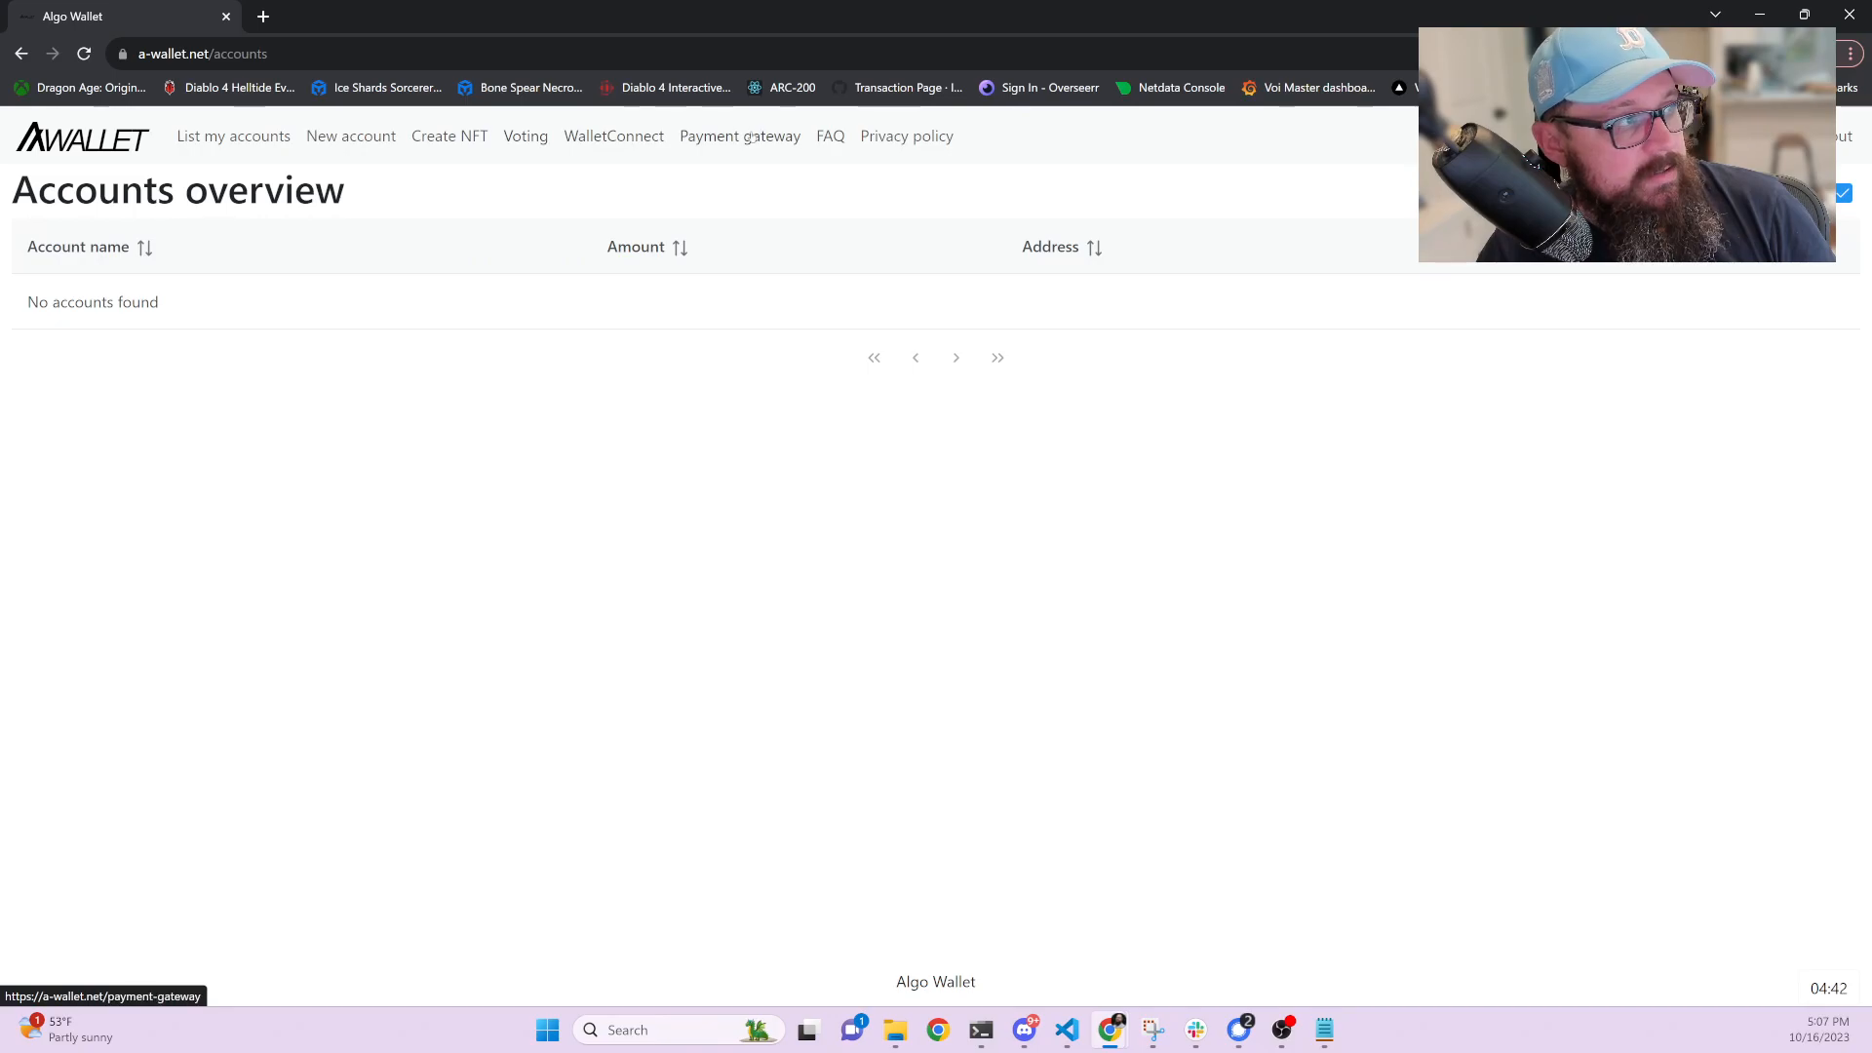
Step: Generate a new basic account and reveal its hidden mnemonic recovery phrase
{"action": "left_click", "coordinate": [349, 136]}
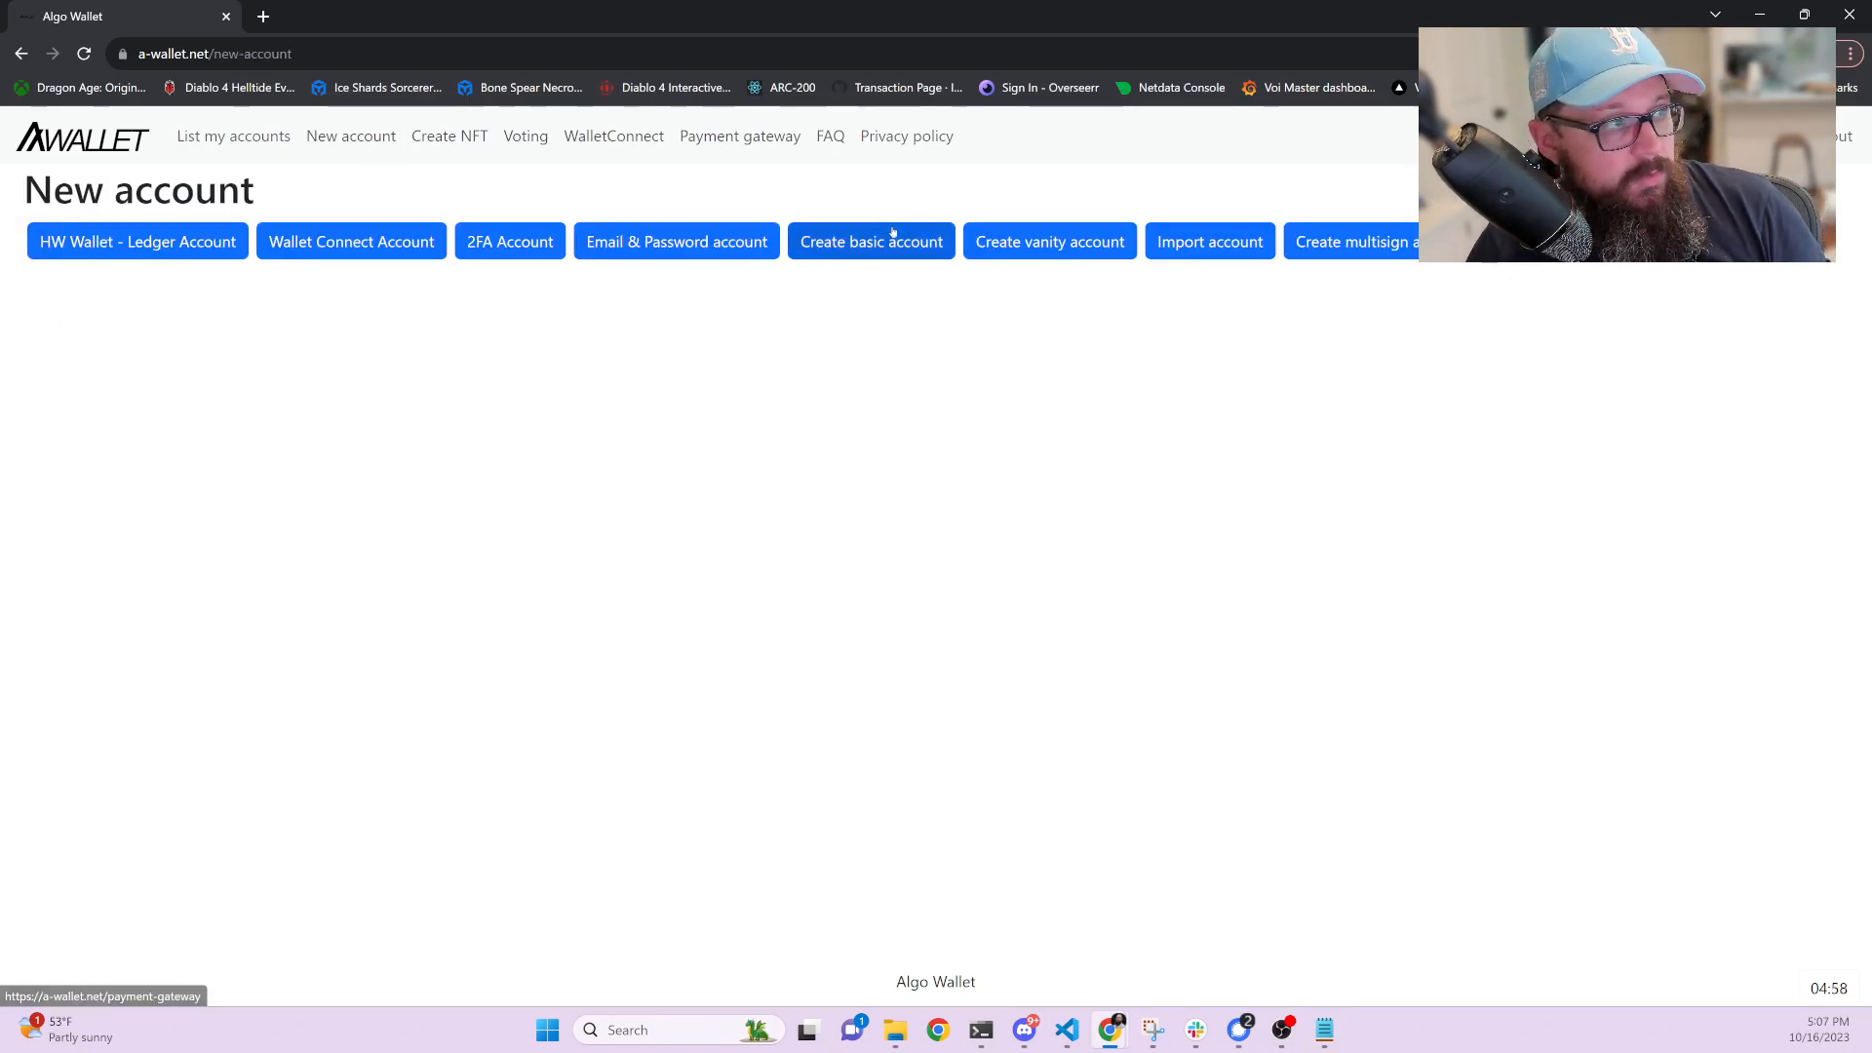
{"action": "left_click", "coordinate": [869, 242]}
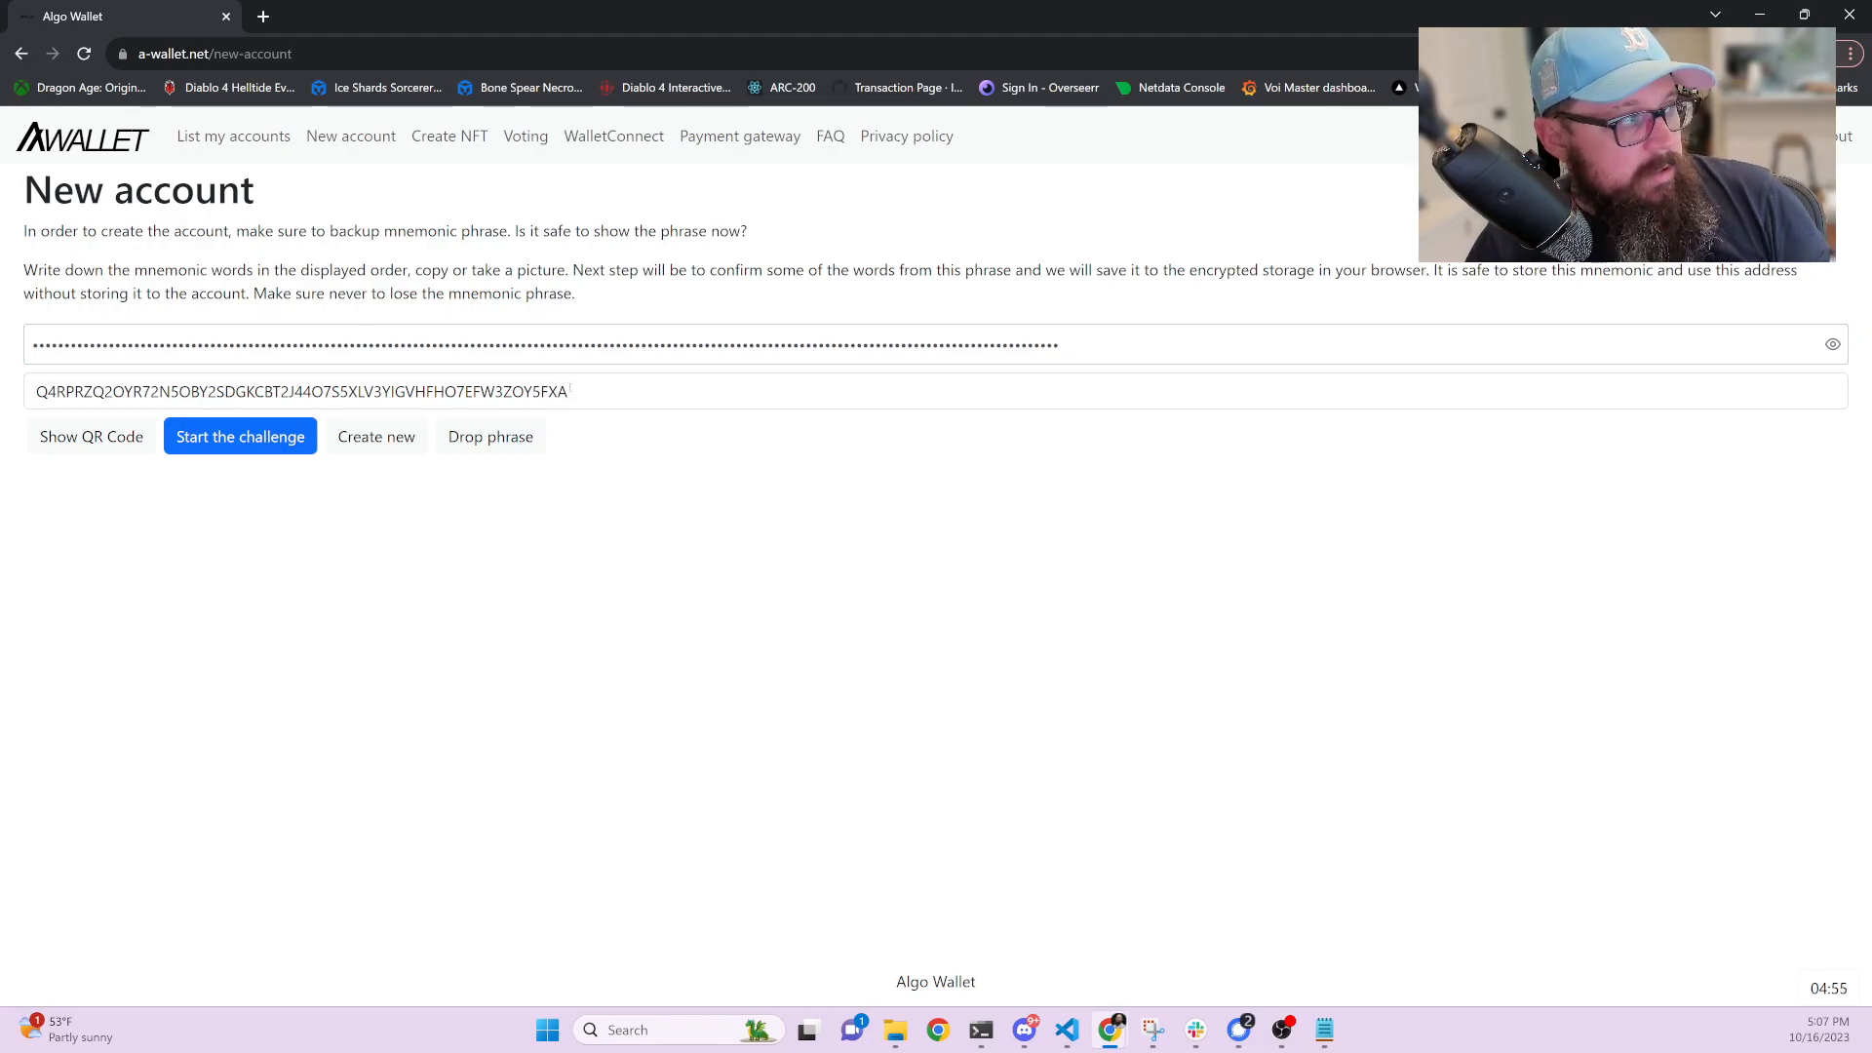
{"action": "left_click", "coordinate": [870, 343]}
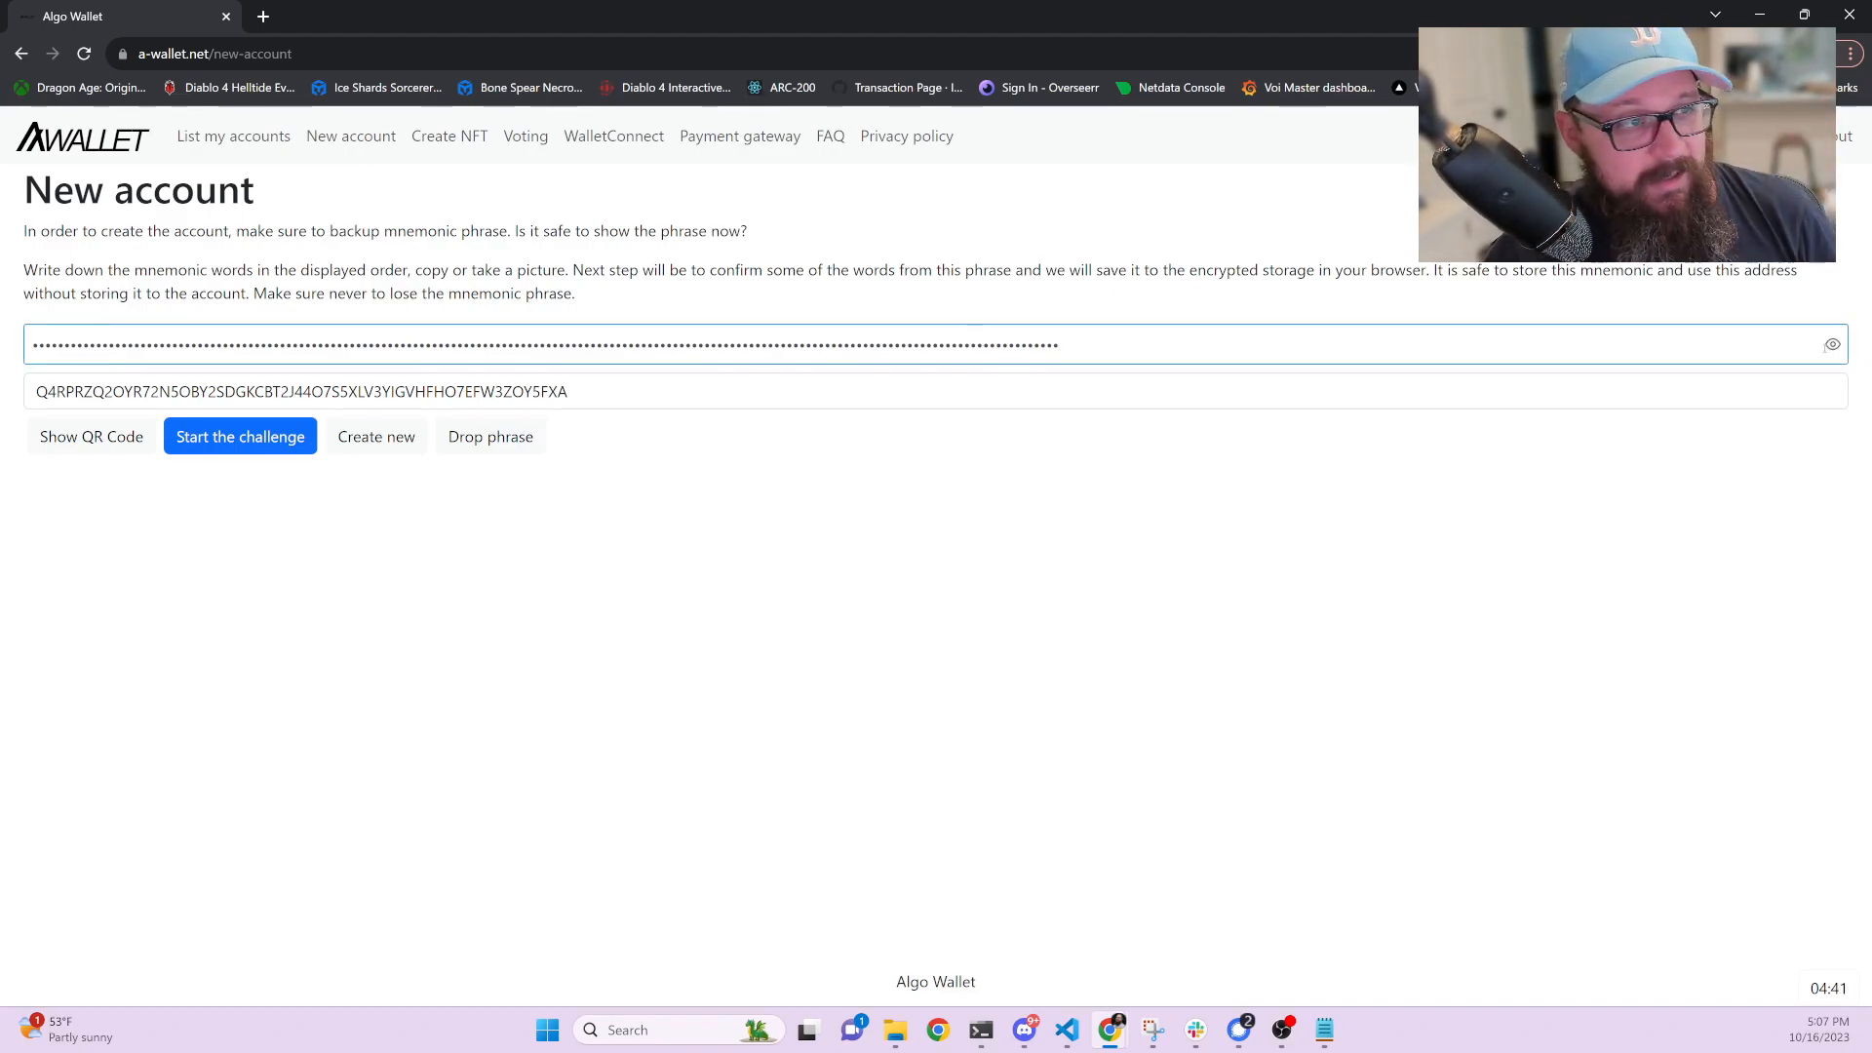
{"action": "left_click", "coordinate": [1831, 344]}
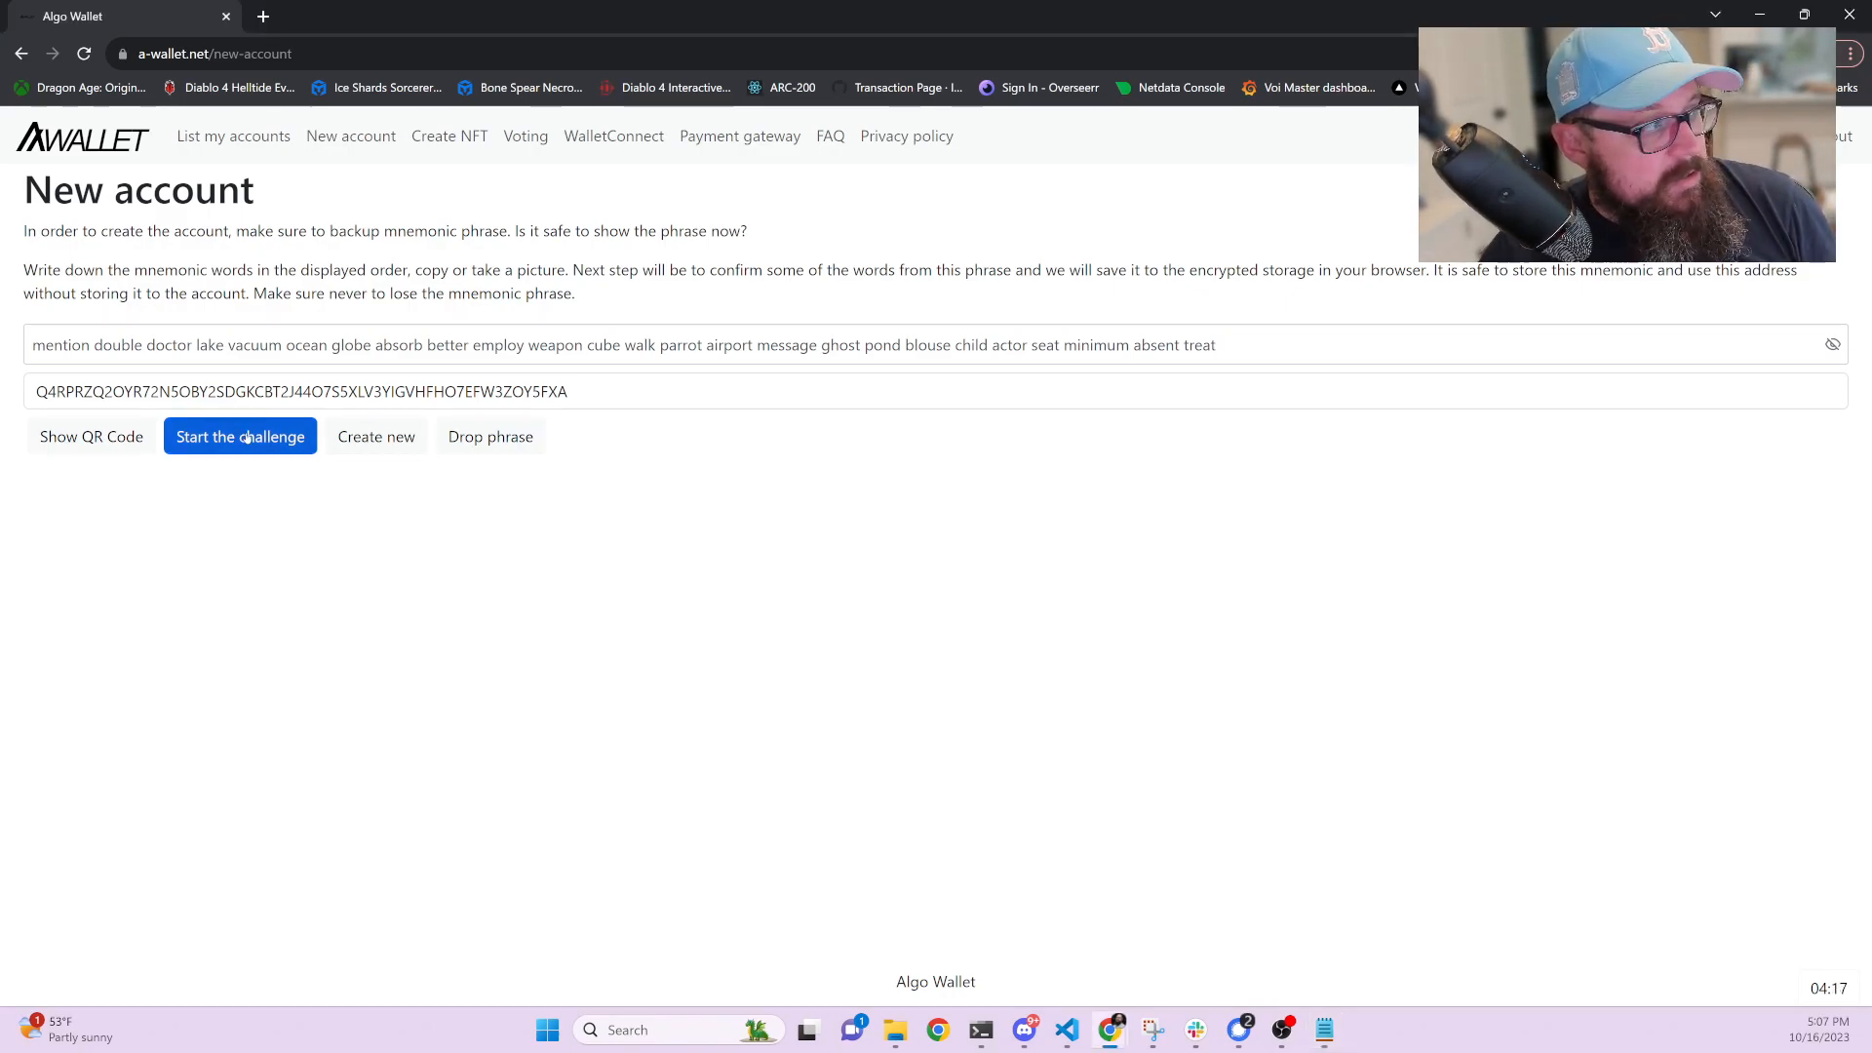
Step: Pass the phrase challenge with the word 'mention' and create account 'Demo Test Wallet 1'
{"action": "left_click", "coordinate": [240, 434]}
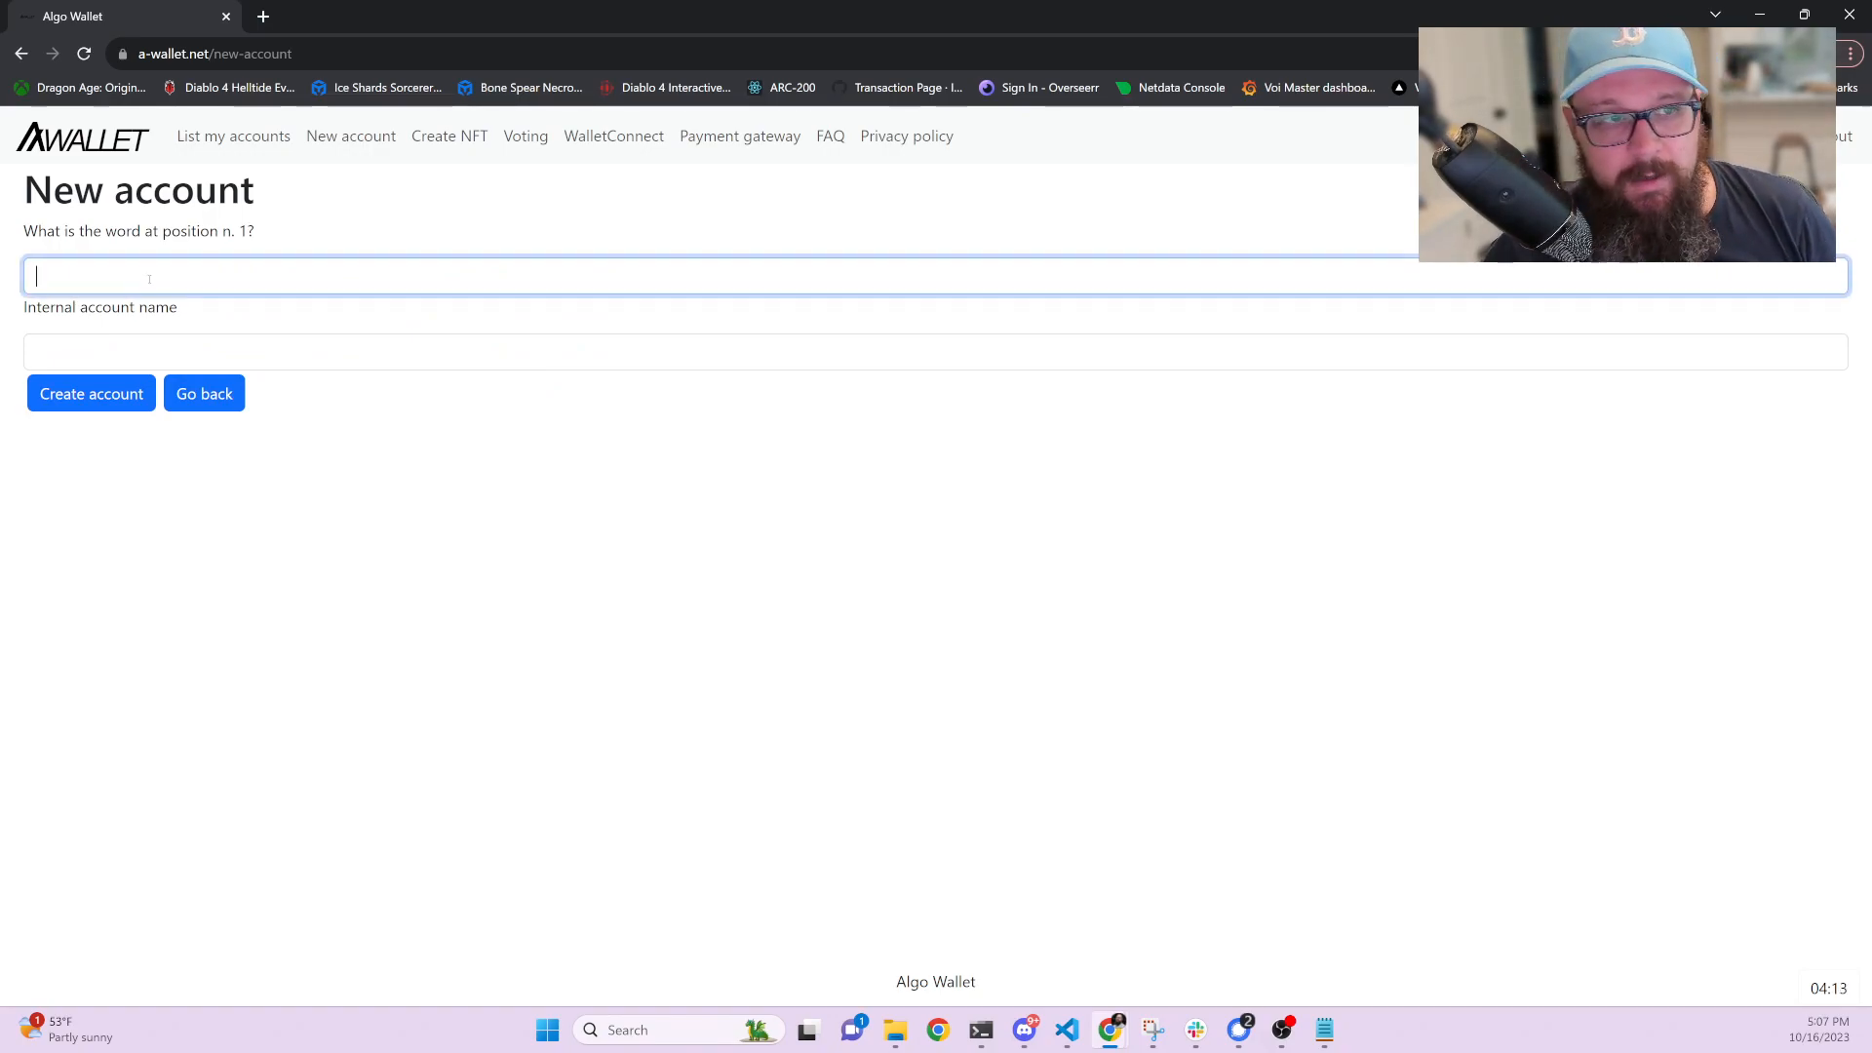
{"action": "type", "text": "mention"}
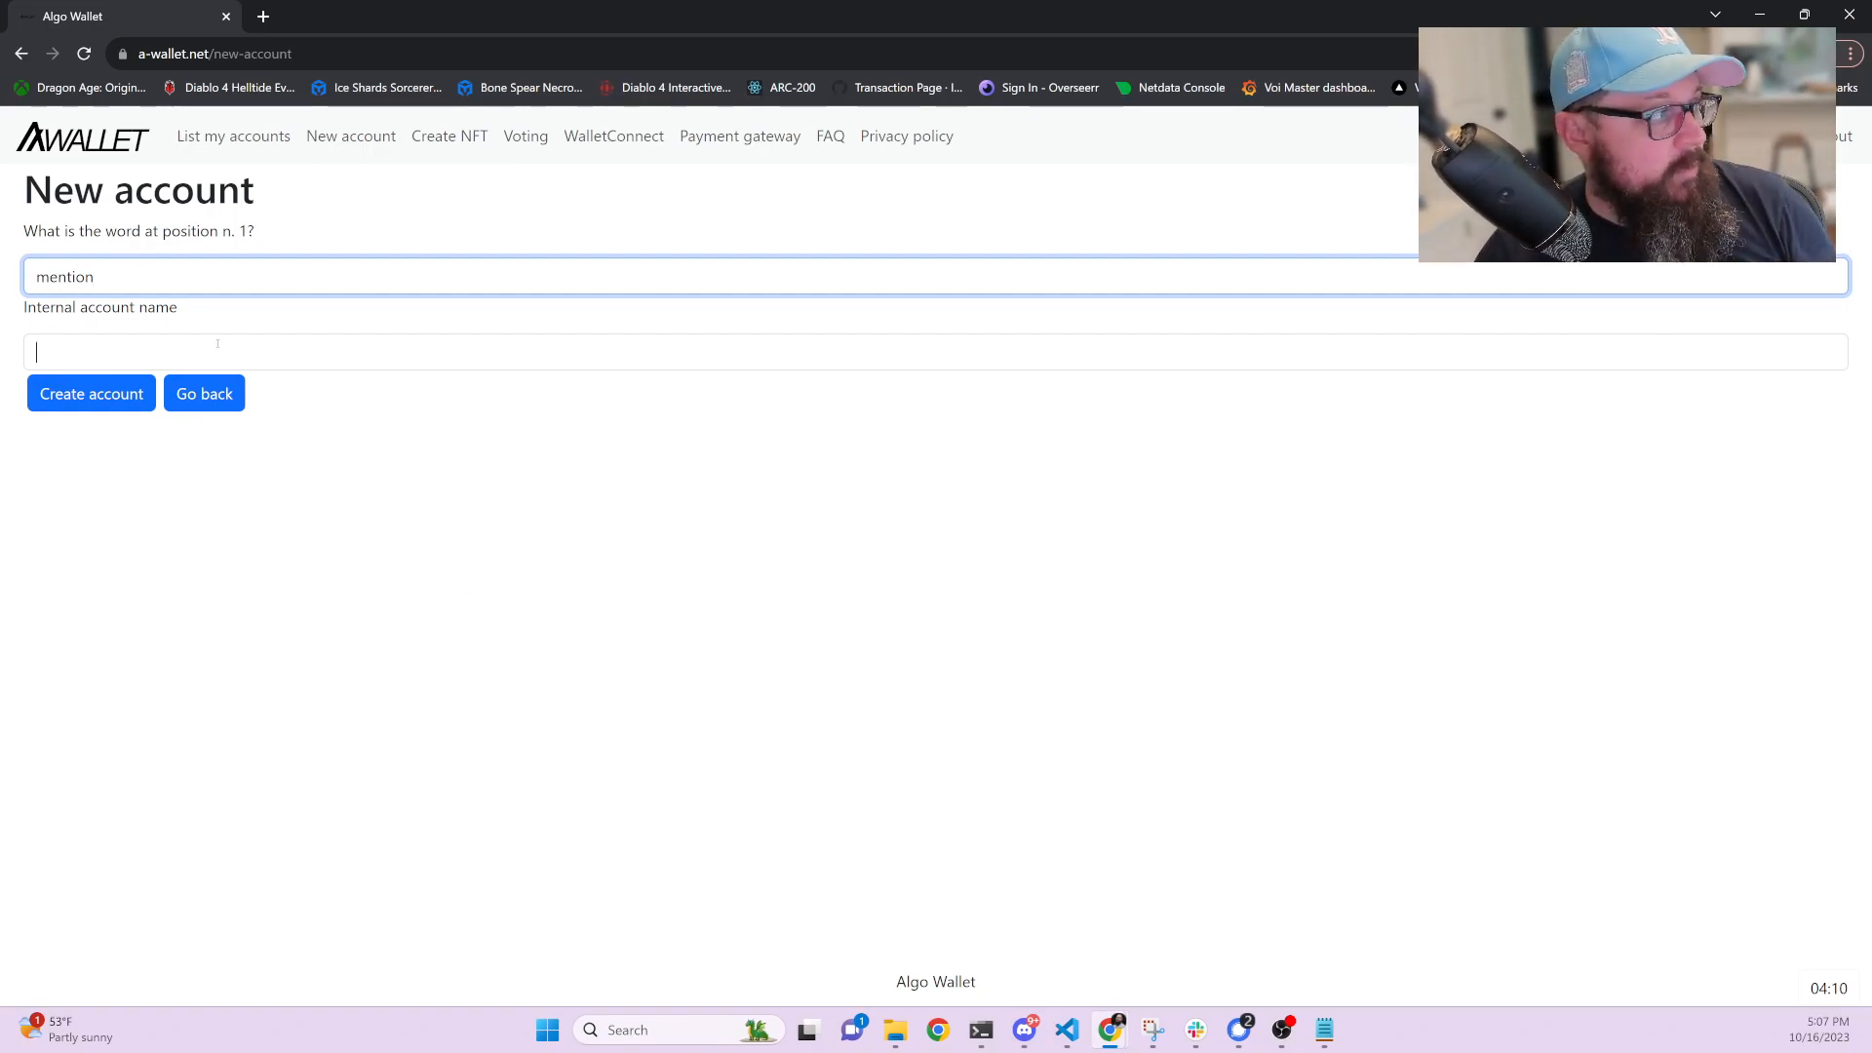
{"action": "type", "text": "Demo Test"}
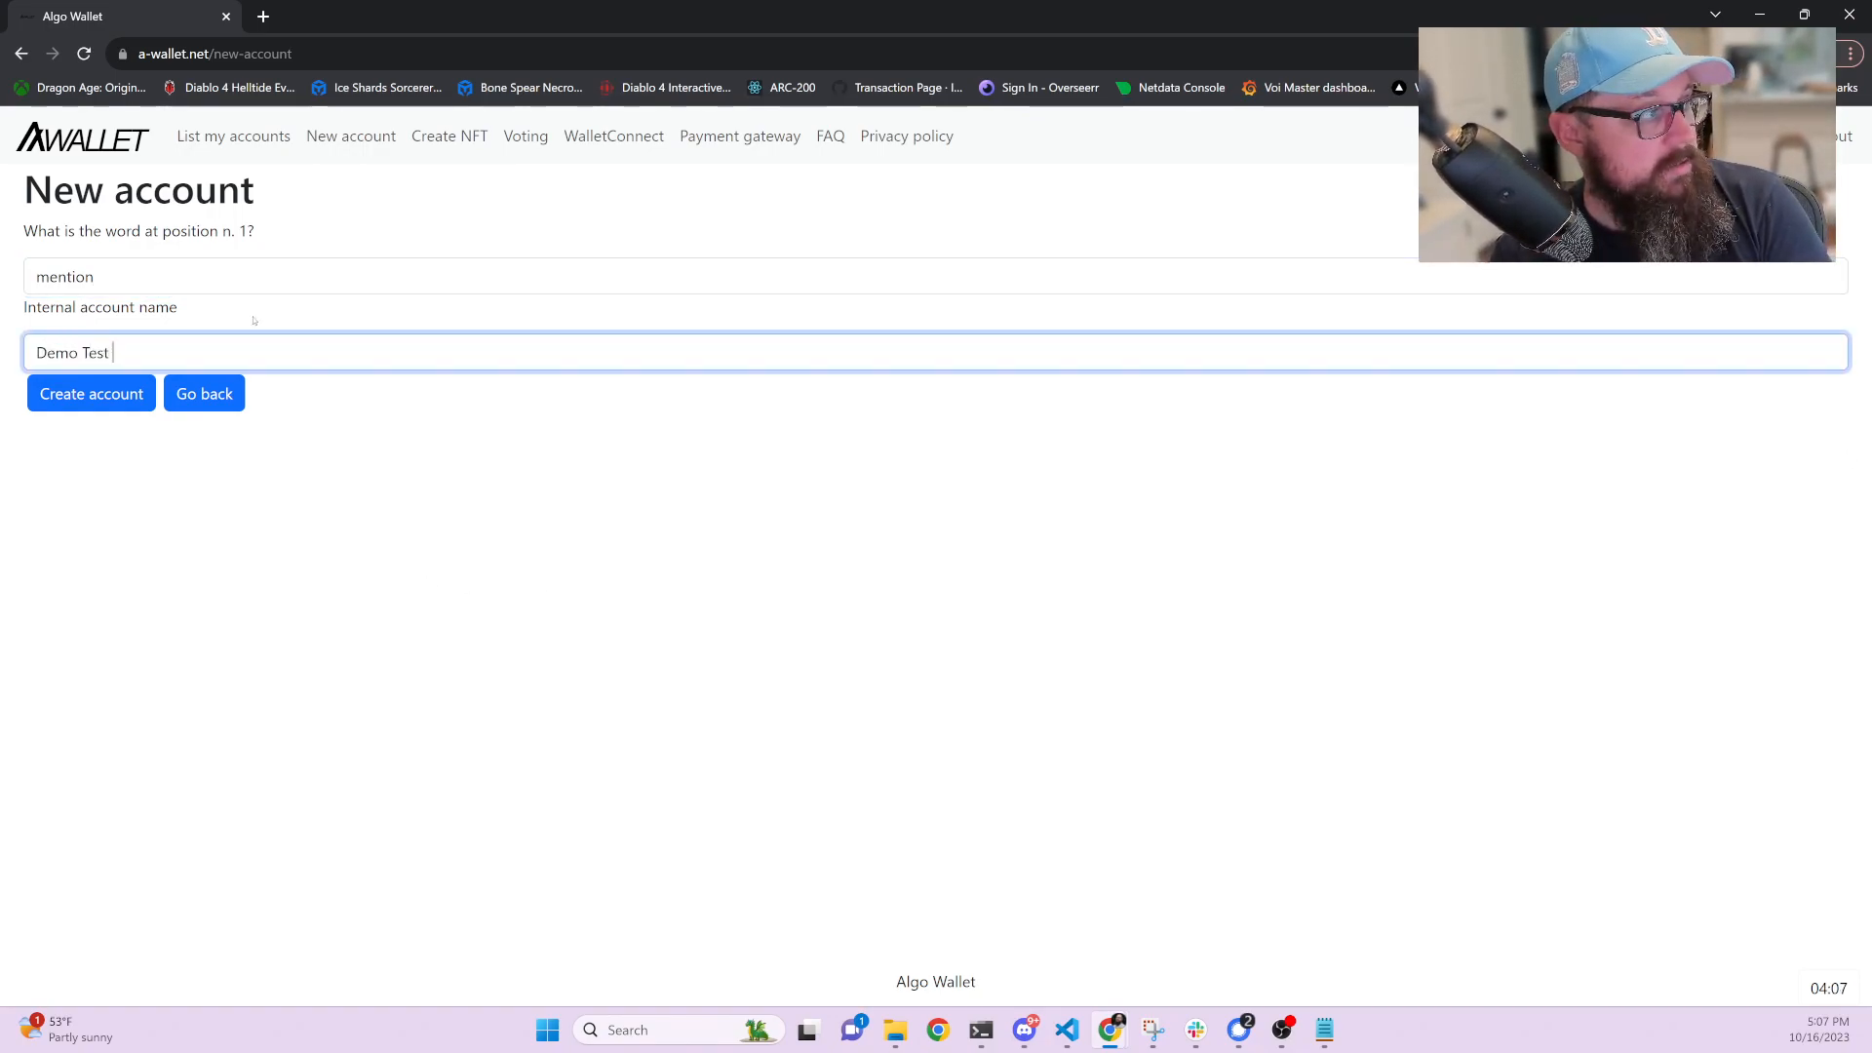
{"action": "type", "text": "Wallet 1"}
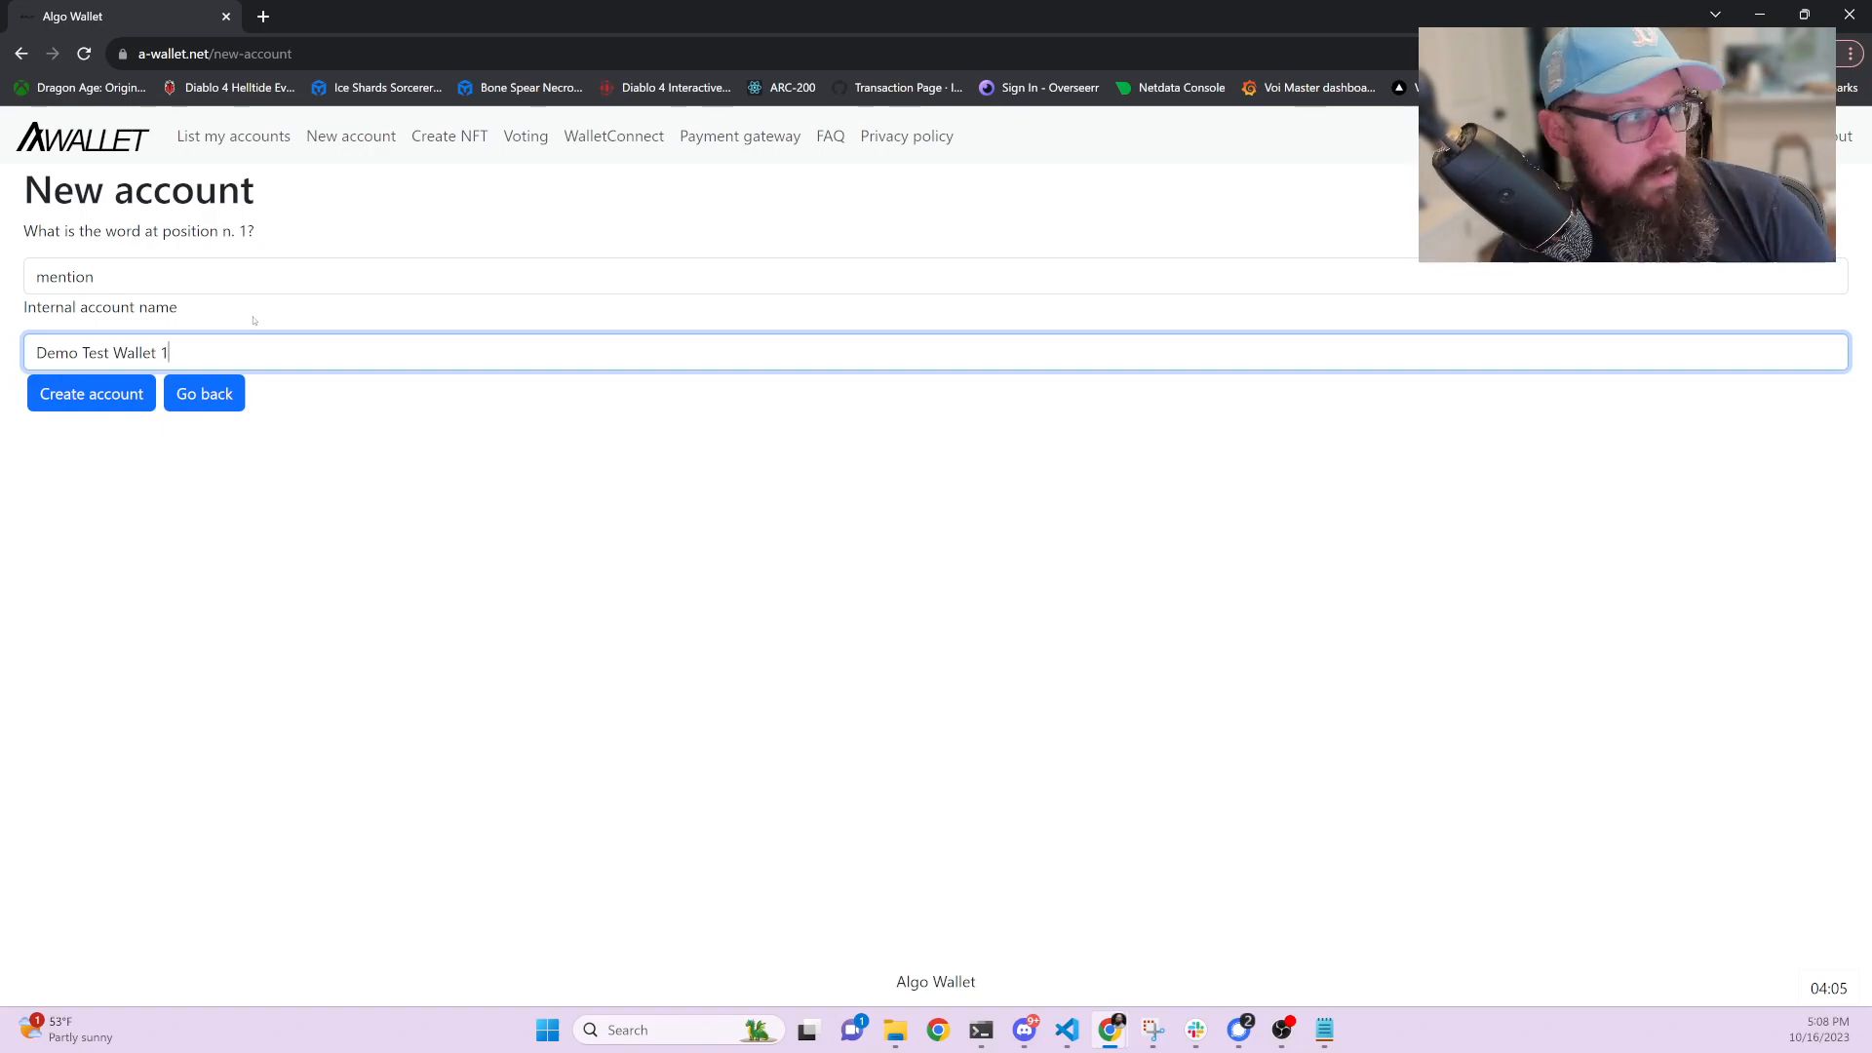
{"action": "left_click", "coordinate": [91, 392]}
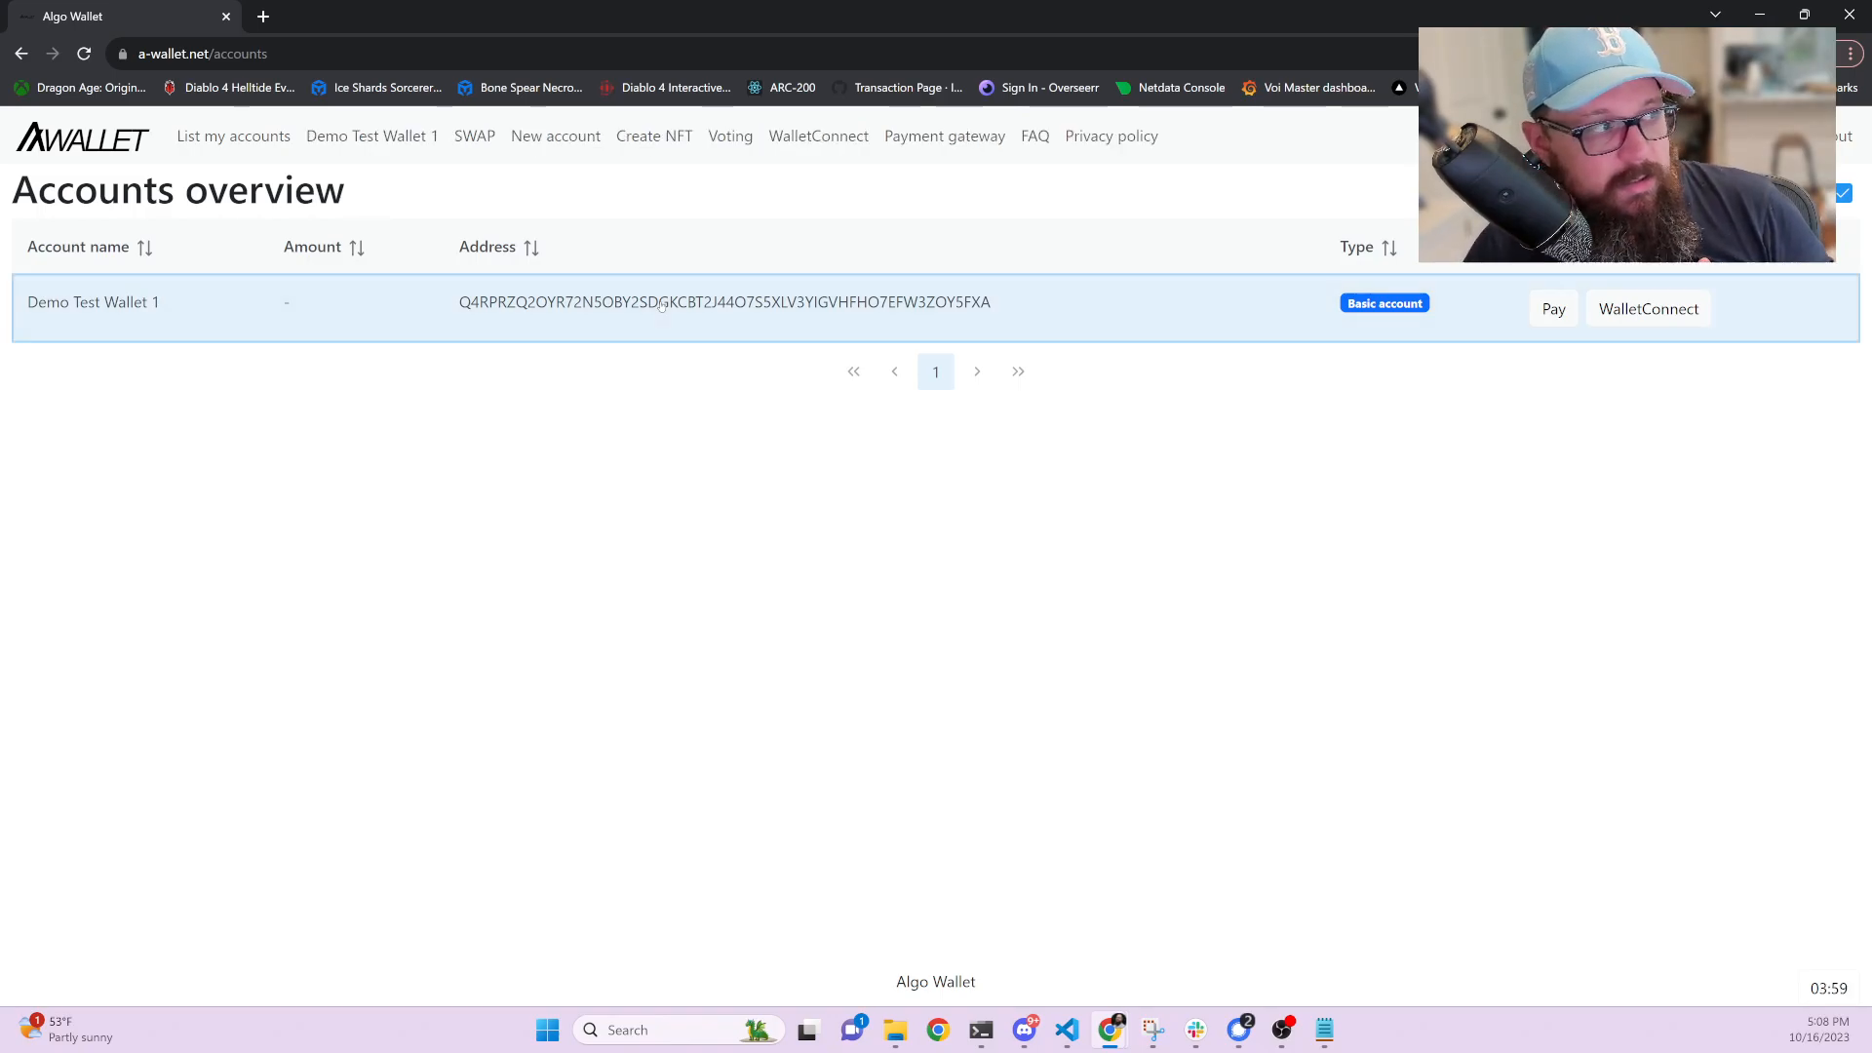
Step: View Demo Test Wallet 1's zero-balance account overview, then log out of the wallet
{"action": "left_click", "coordinate": [93, 300]}
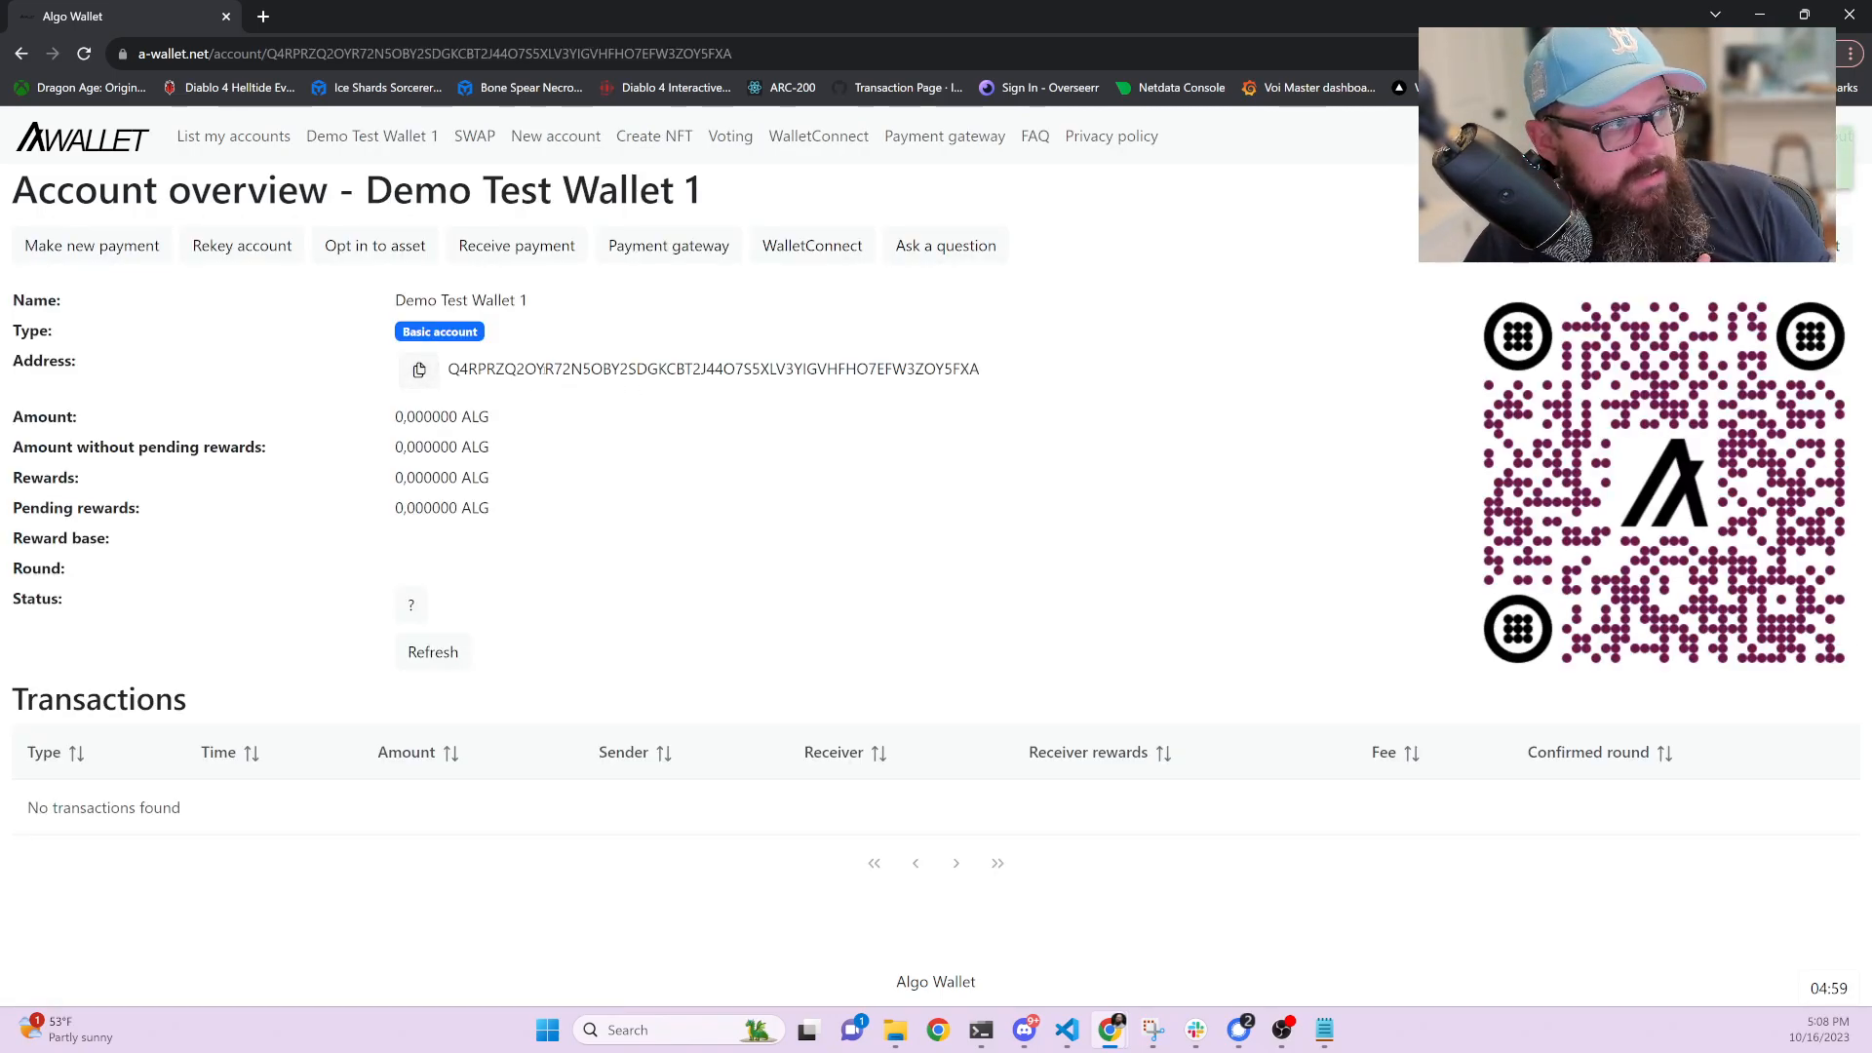
{"action": "left_click", "coordinate": [232, 135]}
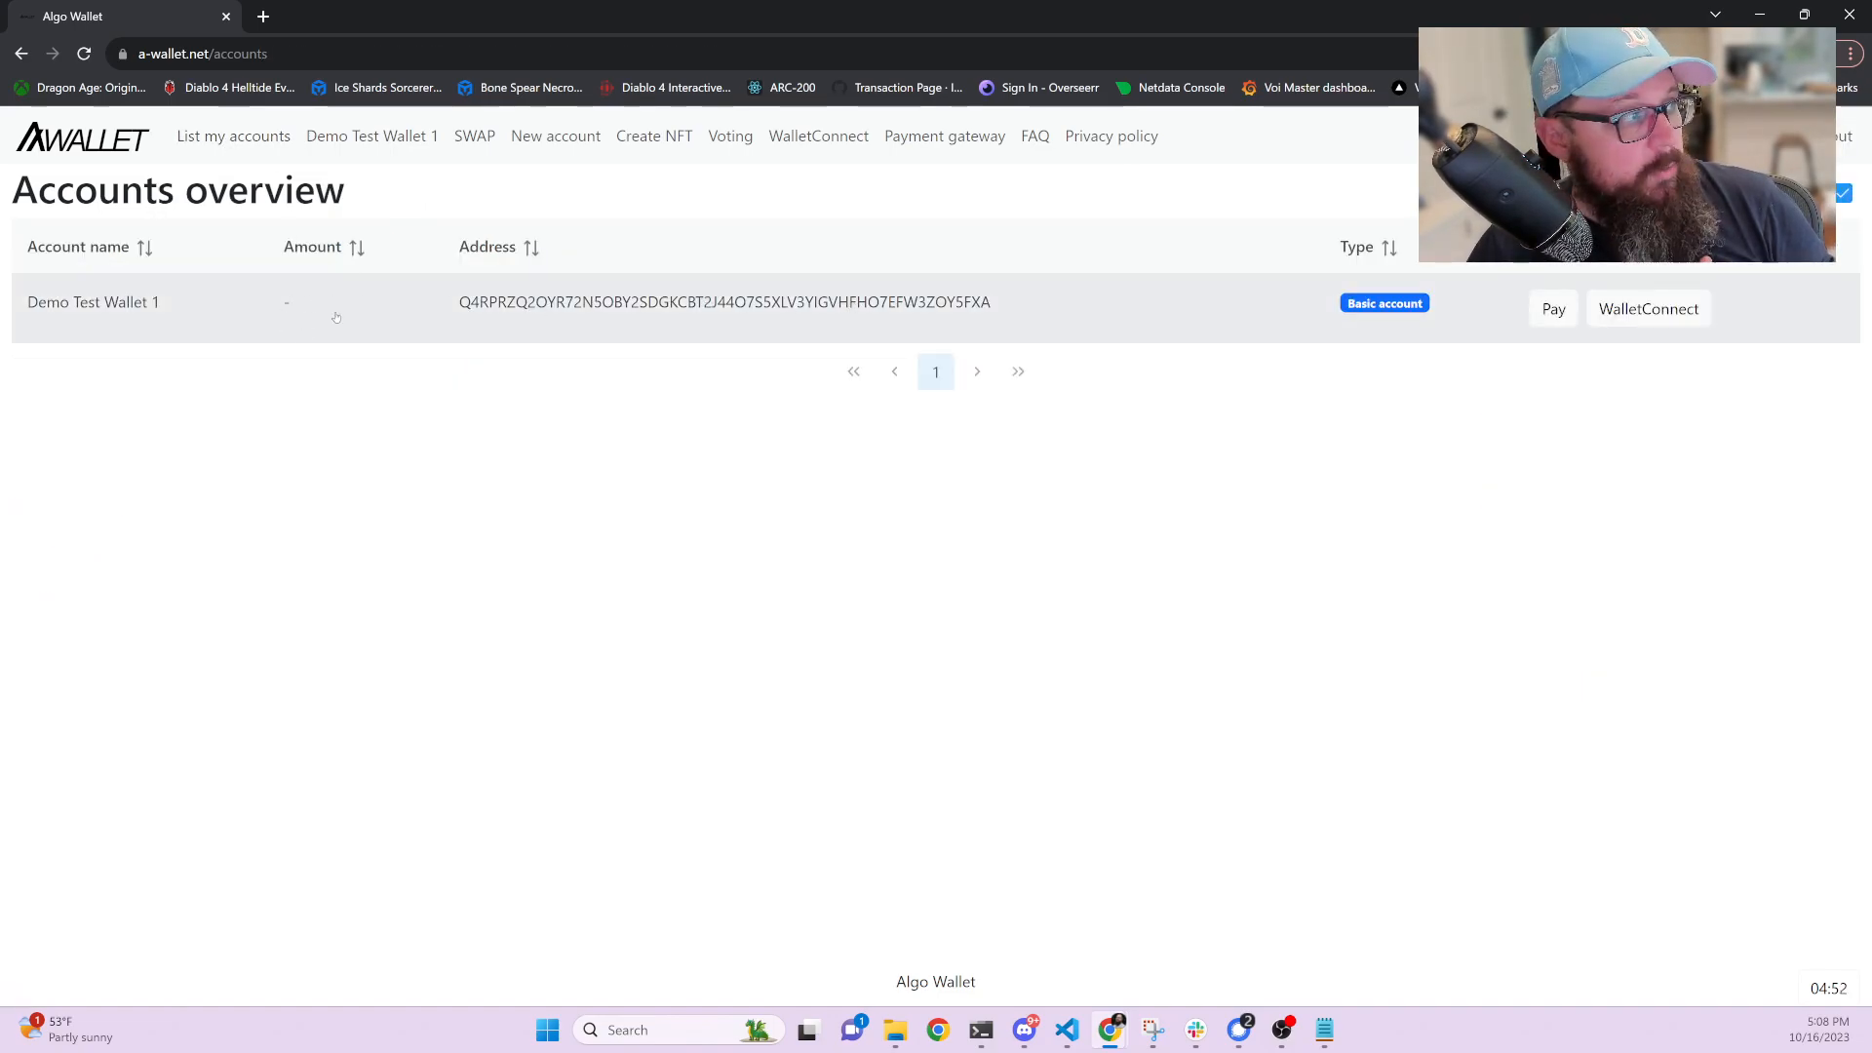
{"action": "left_click", "coordinate": [94, 302]}
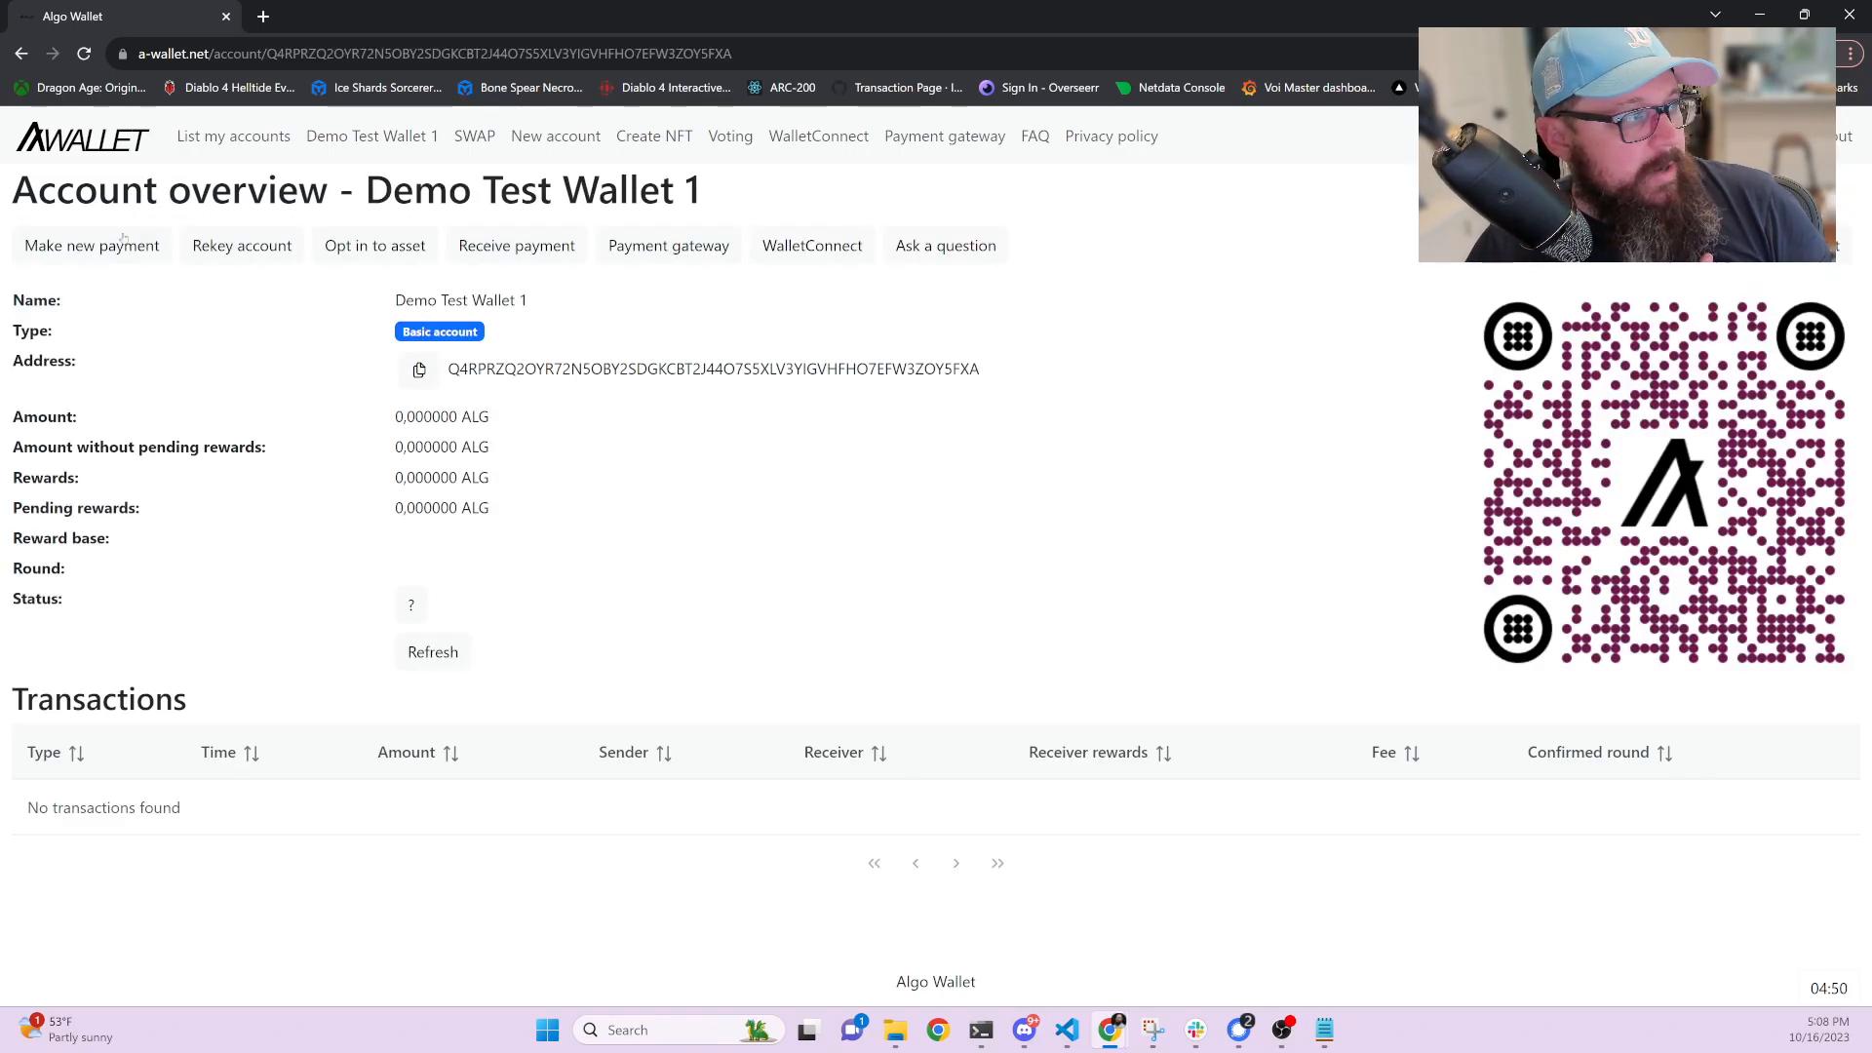
{"action": "left_click", "coordinate": [91, 246]}
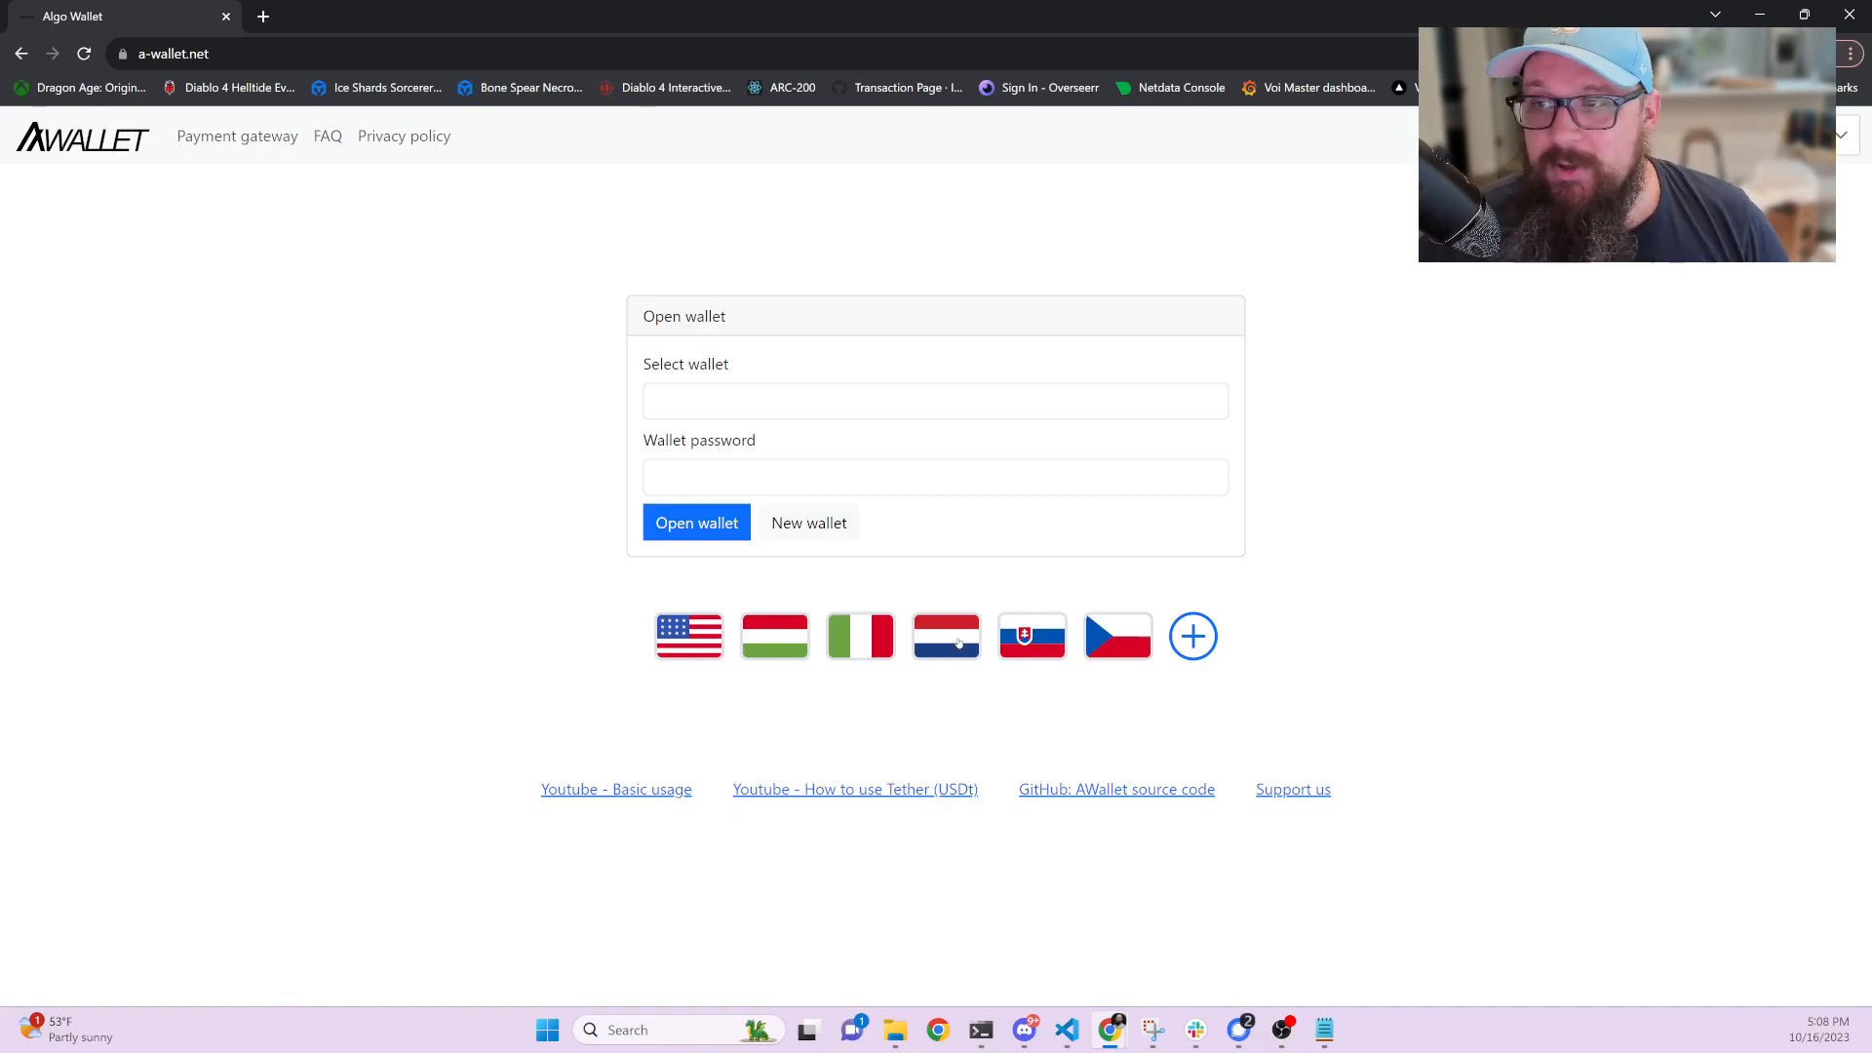
{"action": "mouse_move", "coordinate": [1312, 601]}
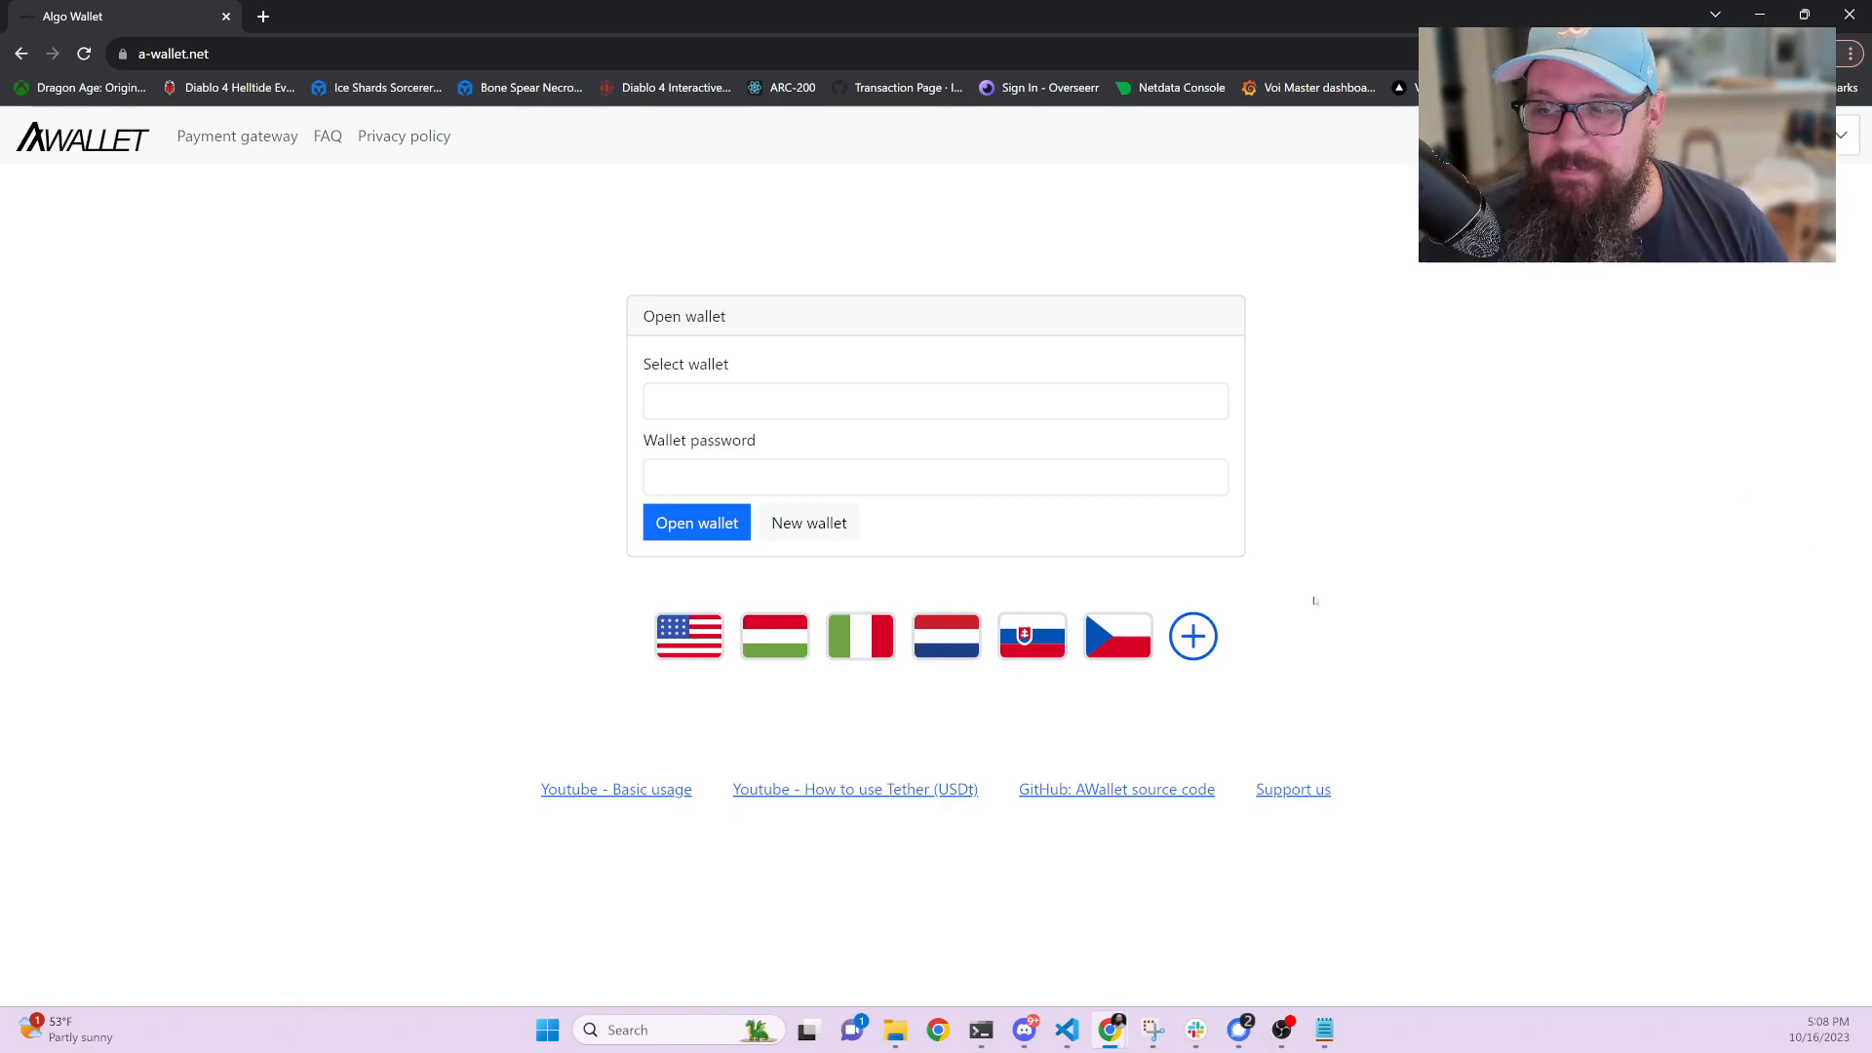